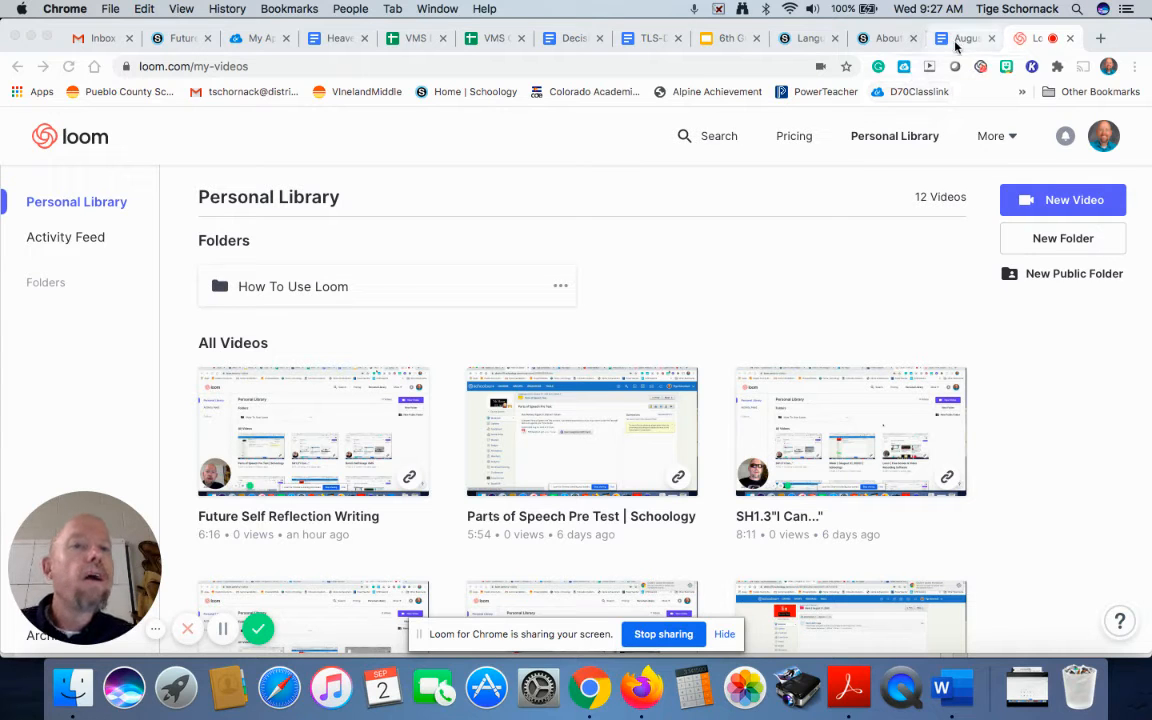
# Step: Go to the Grades page of the Language Arts 7: Section 4 course in Schoology
pyautogui.click(886, 38)
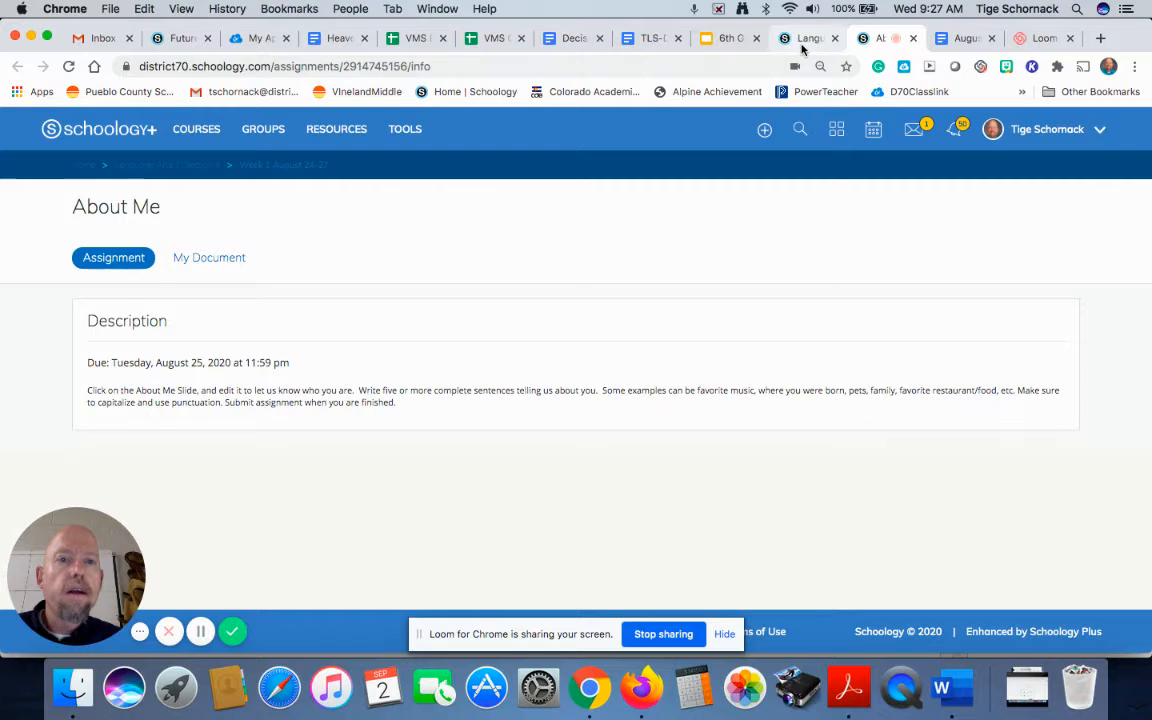
pyautogui.click(807, 38)
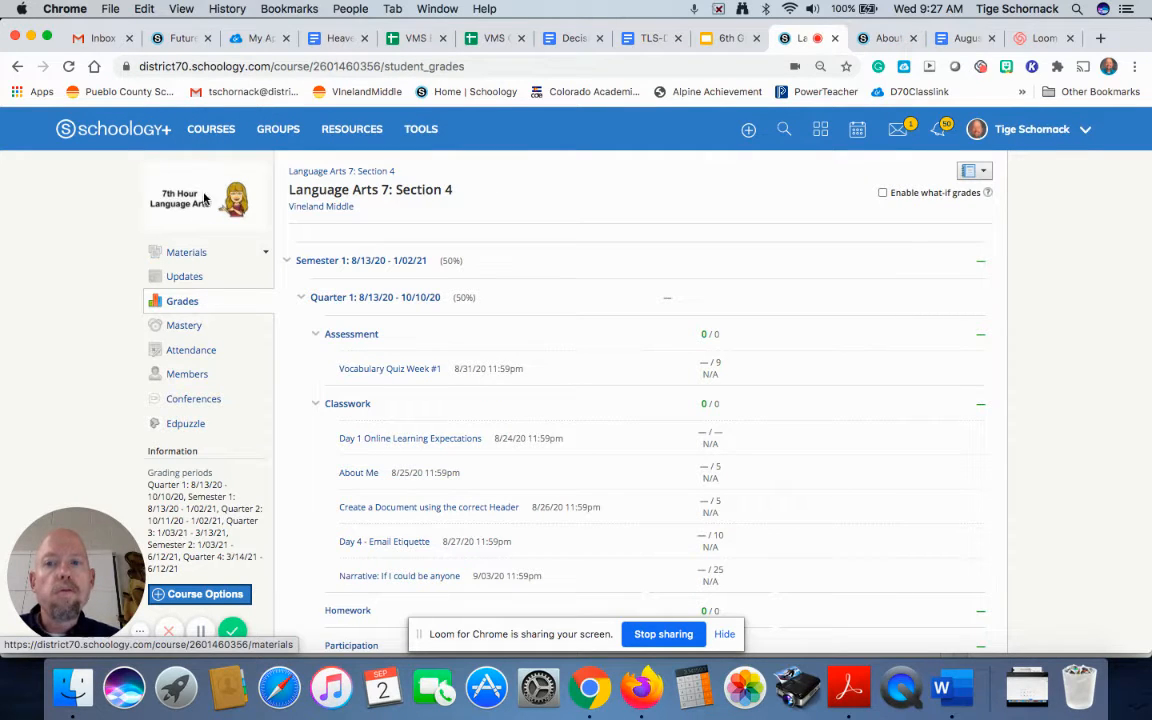
pyautogui.click(211, 128)
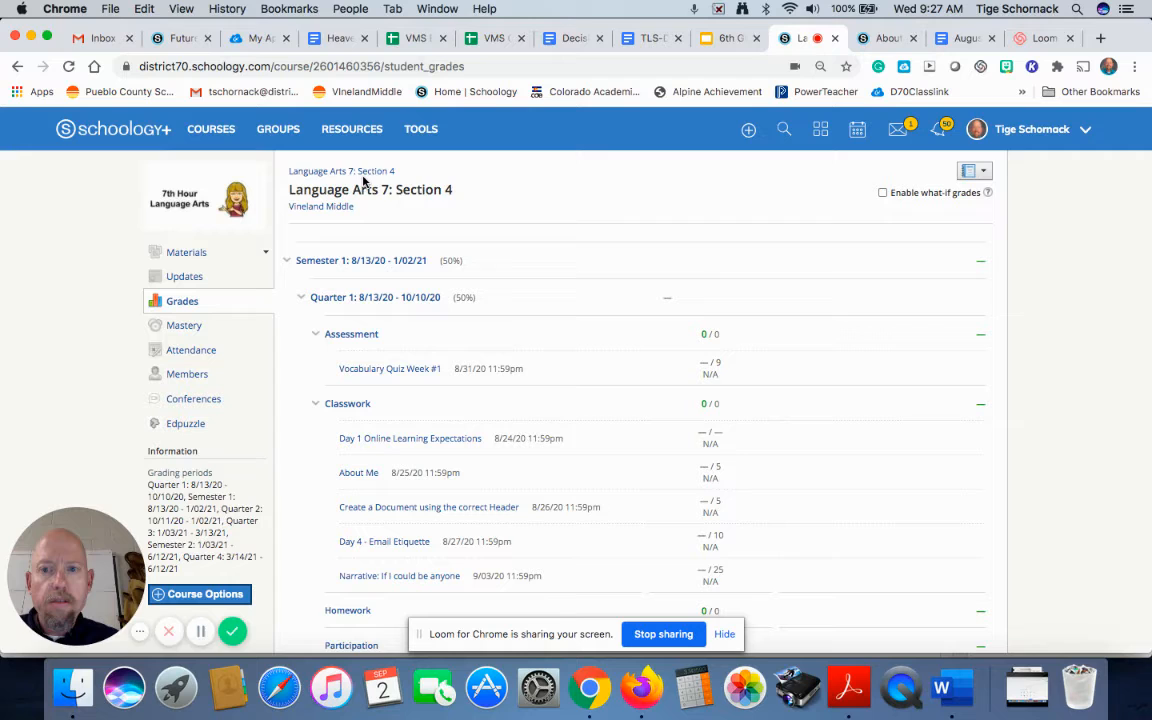
pyautogui.click(341, 171)
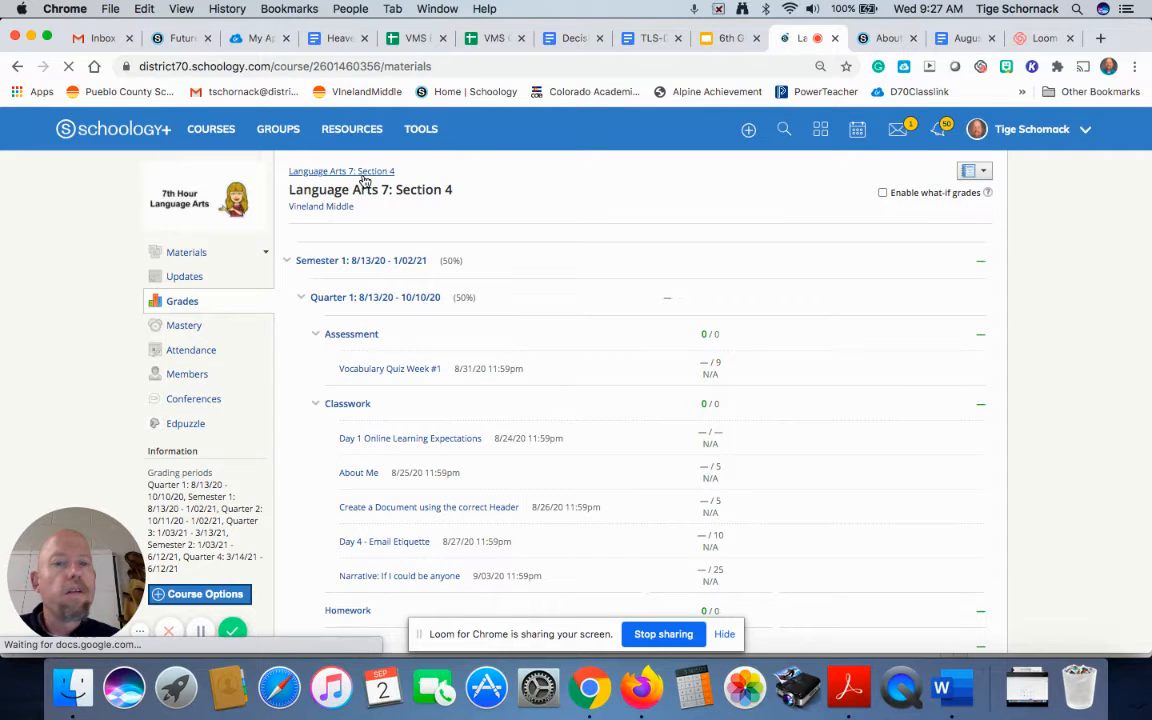
pyautogui.click(187, 252)
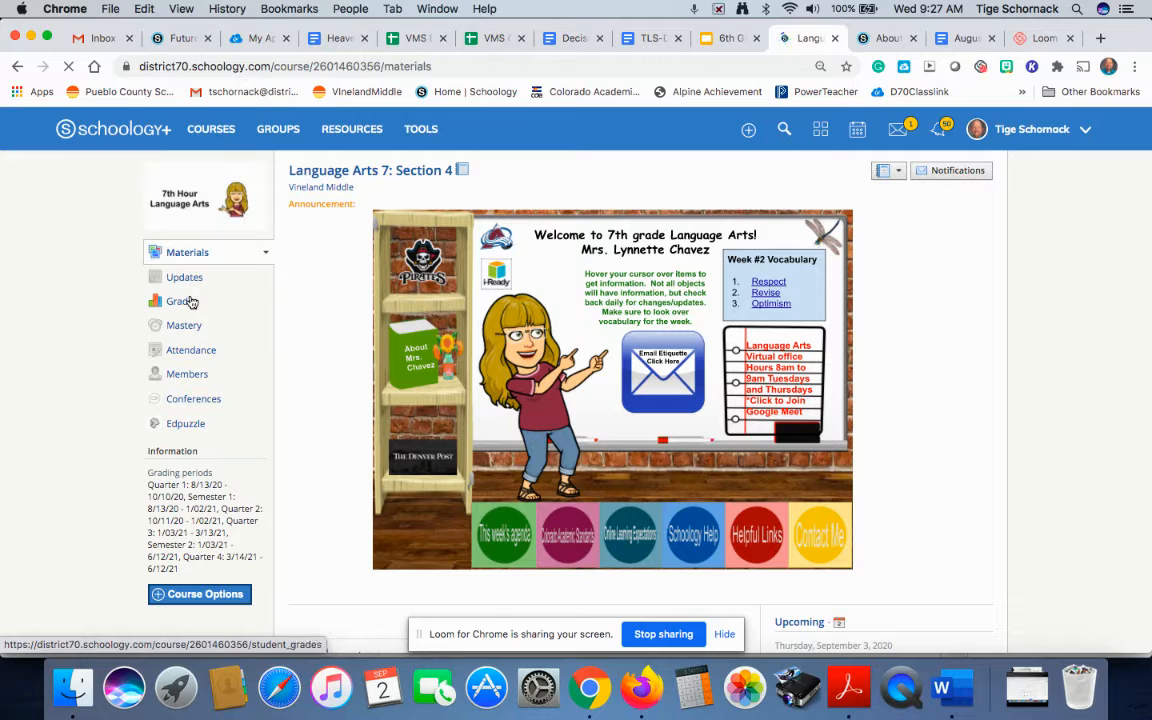
pyautogui.click(180, 301)
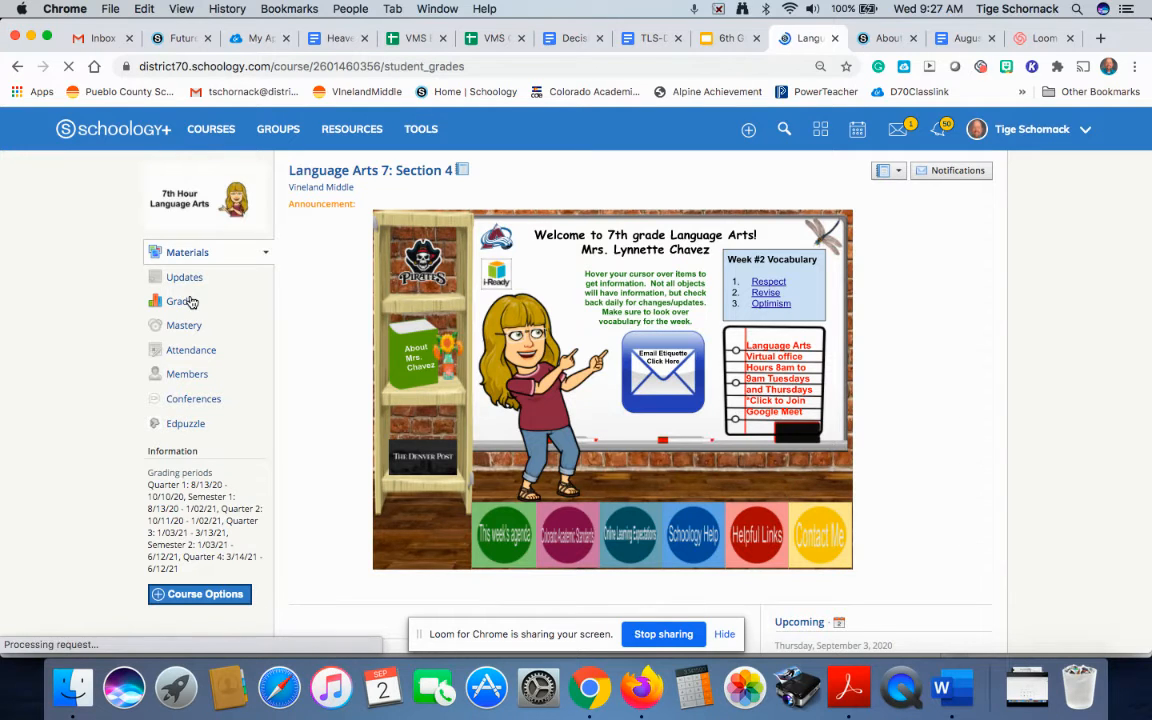
pyautogui.click(182, 301)
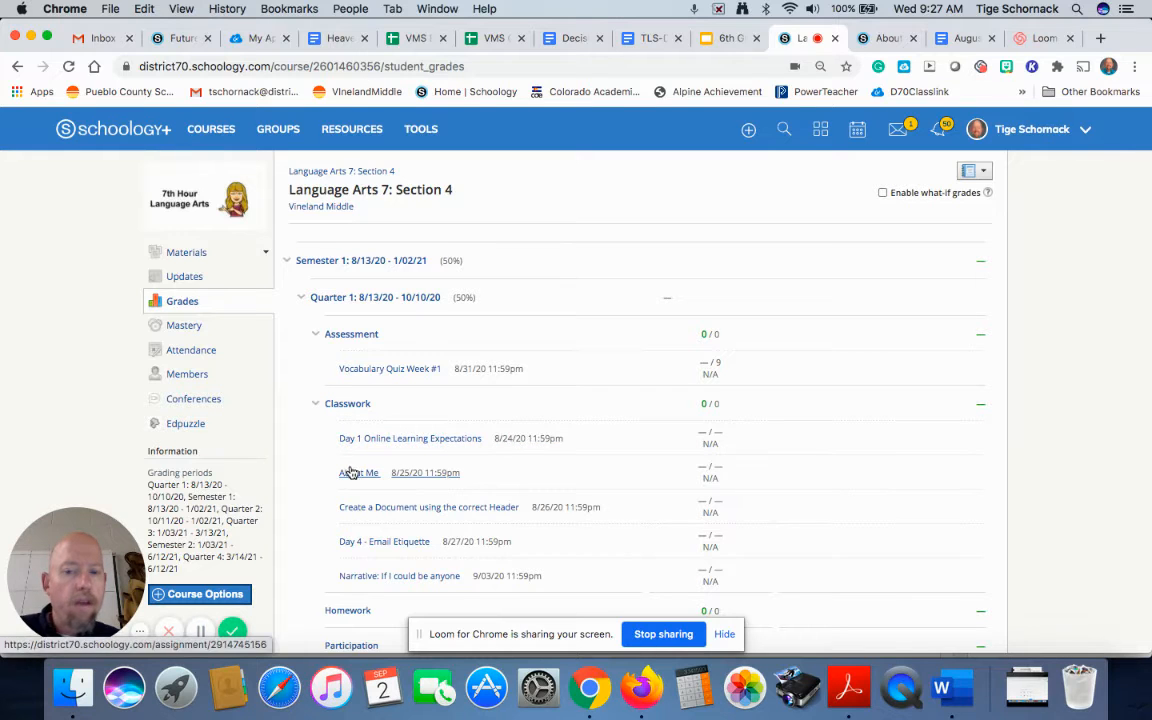
# Step: Open the About Me assignment and show its My Document copy of the slide
pyautogui.click(359, 472)
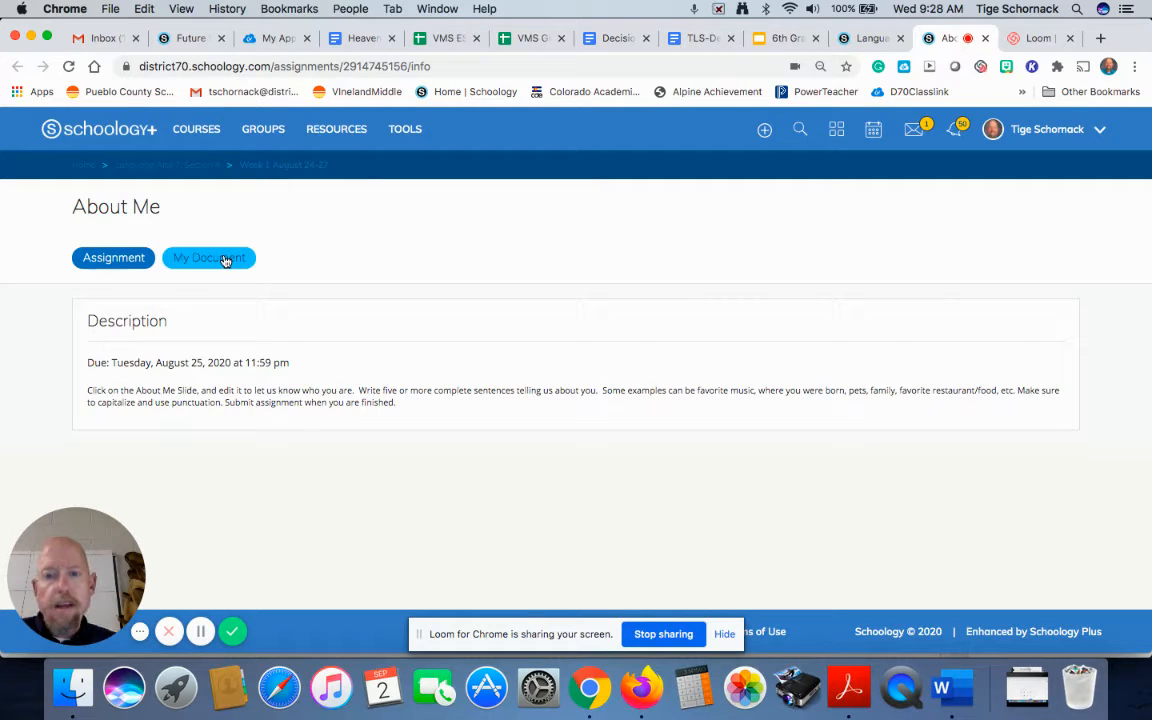
pyautogui.click(209, 257)
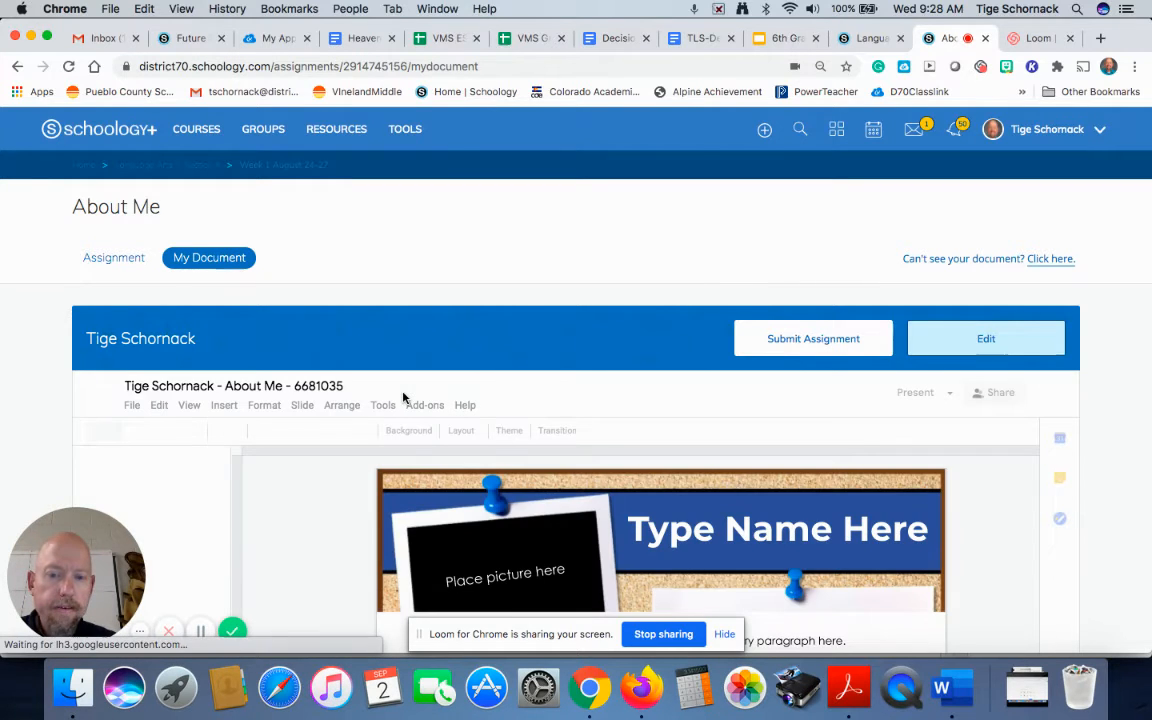
pyautogui.scroll(-3)
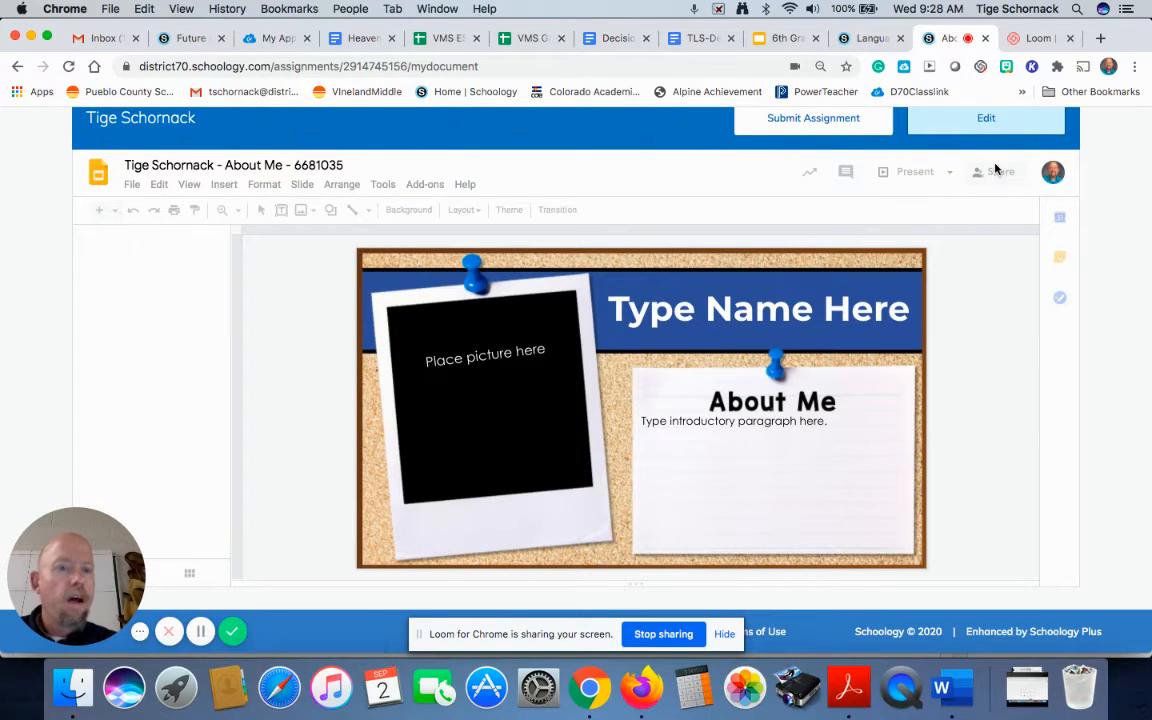
pyautogui.click(985, 118)
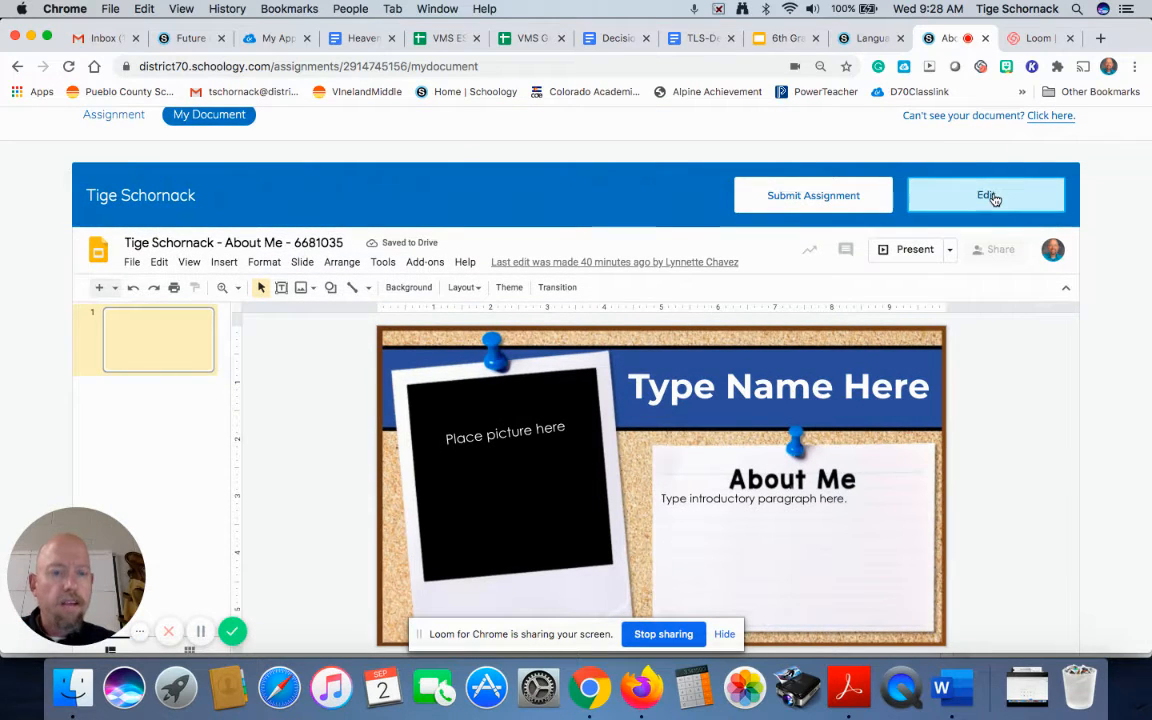
# Step: Open the slide in Google Slides and pick Insert image for the picture placeholder
pyautogui.click(985, 195)
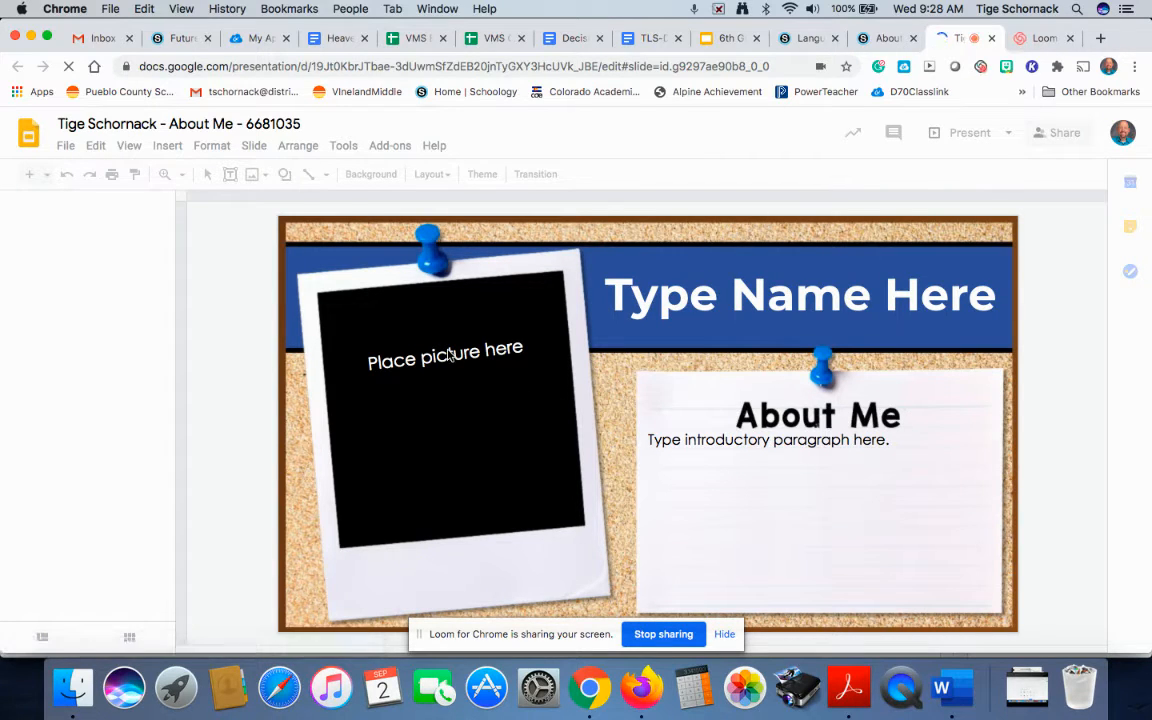
pyautogui.click(444, 360)
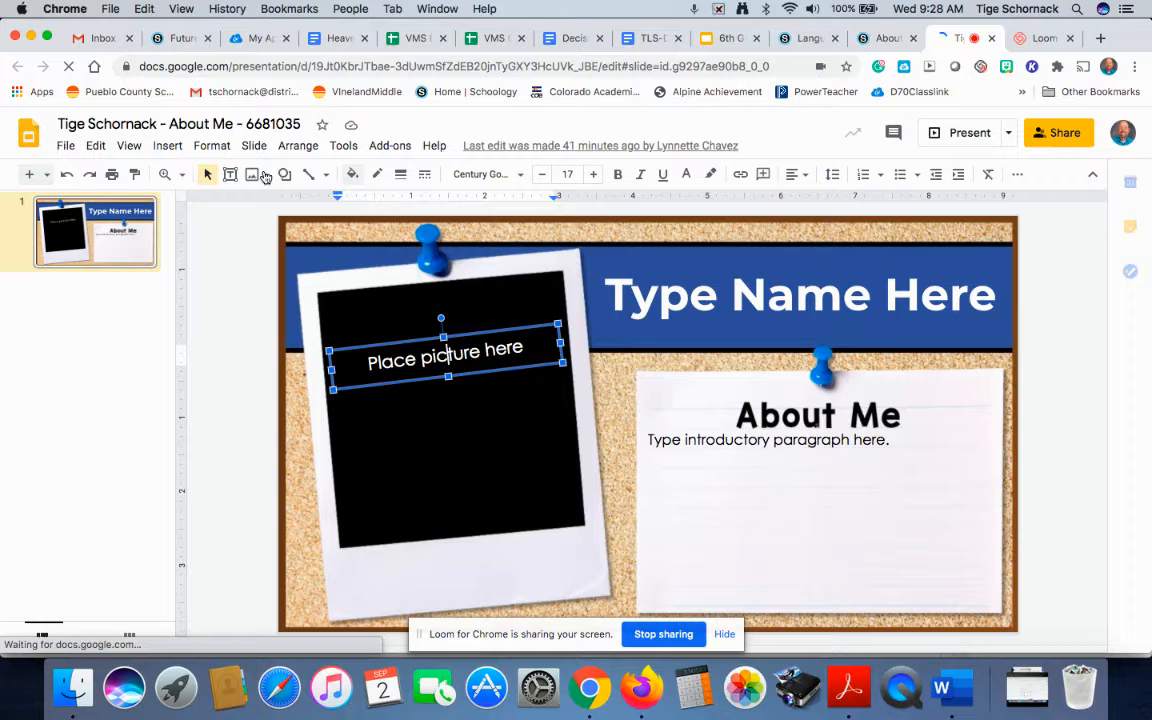
pyautogui.click(252, 174)
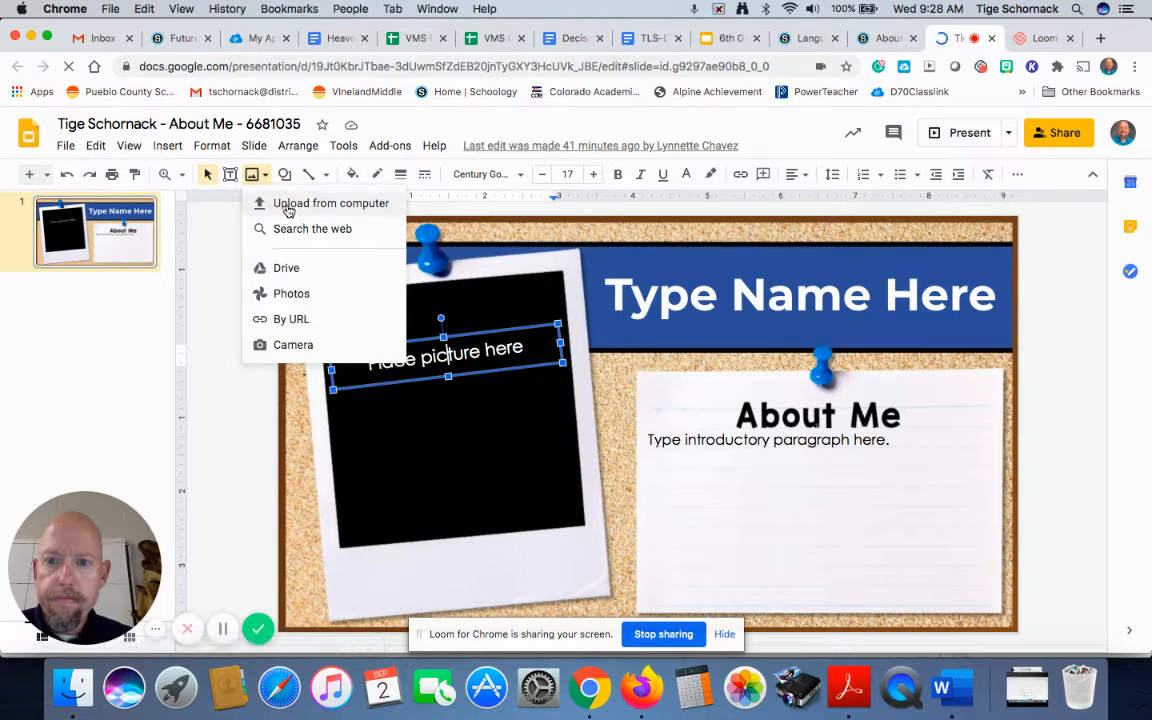
pyautogui.moveTo(278, 272)
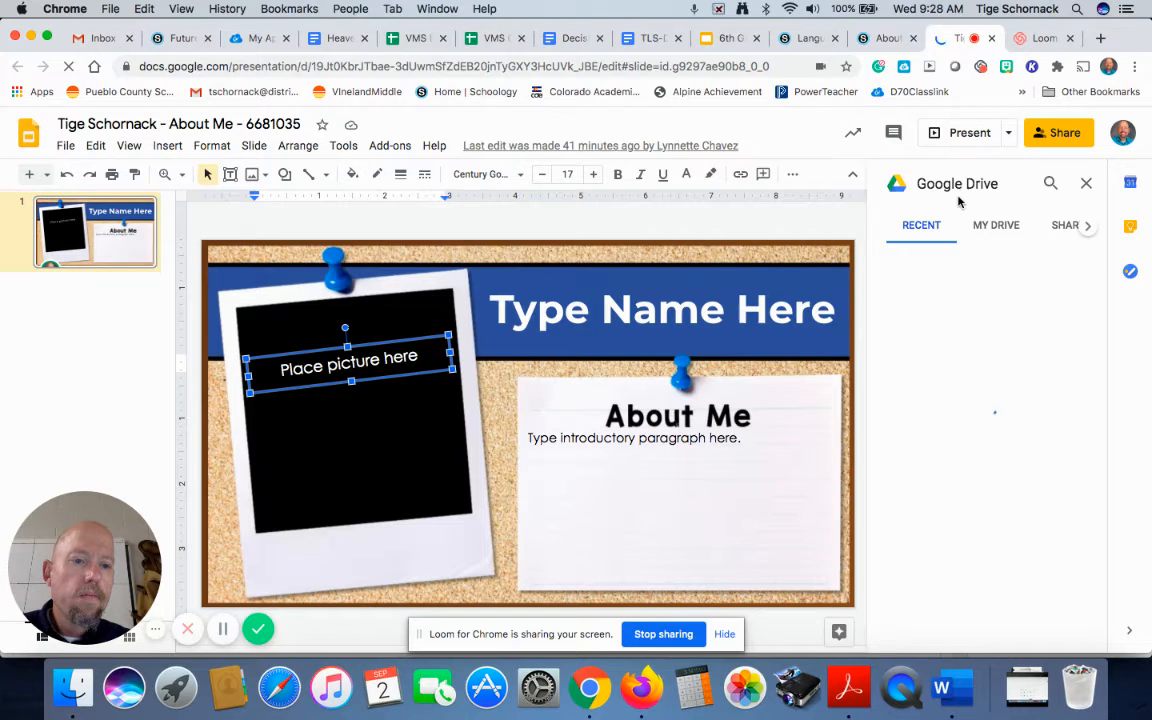
# Step: Browse recent Drive images for the portrait of the man in the black hat
pyautogui.click(1050, 183)
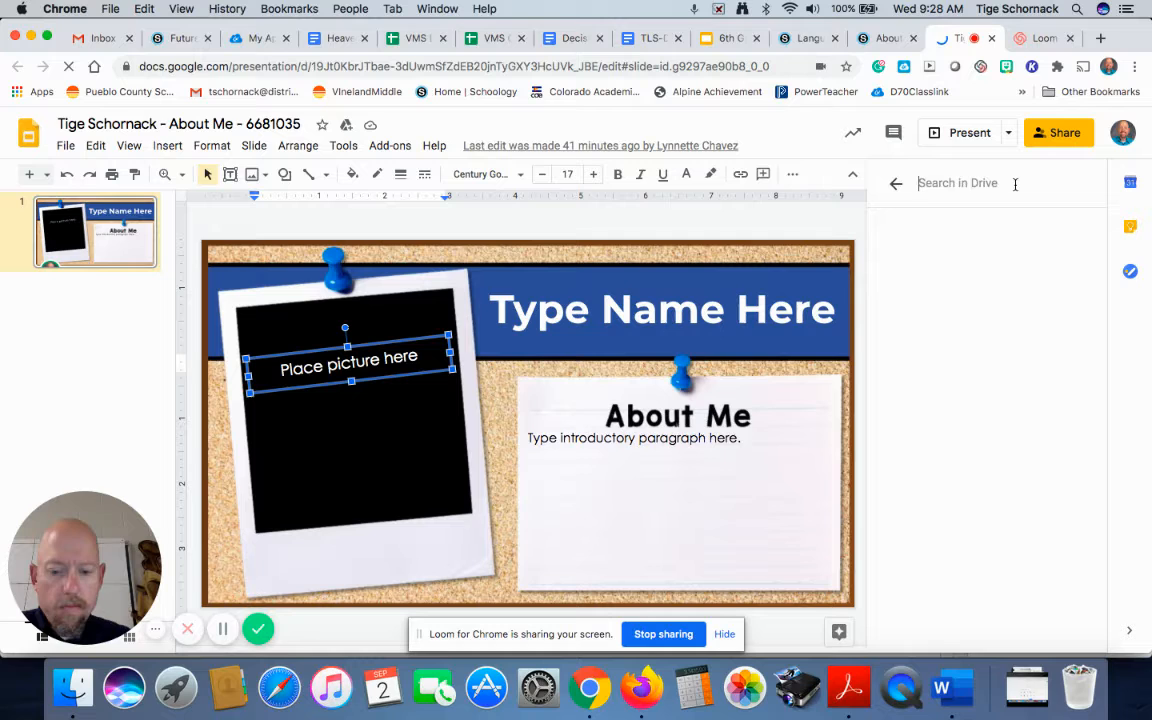
pyautogui.click(1078, 183)
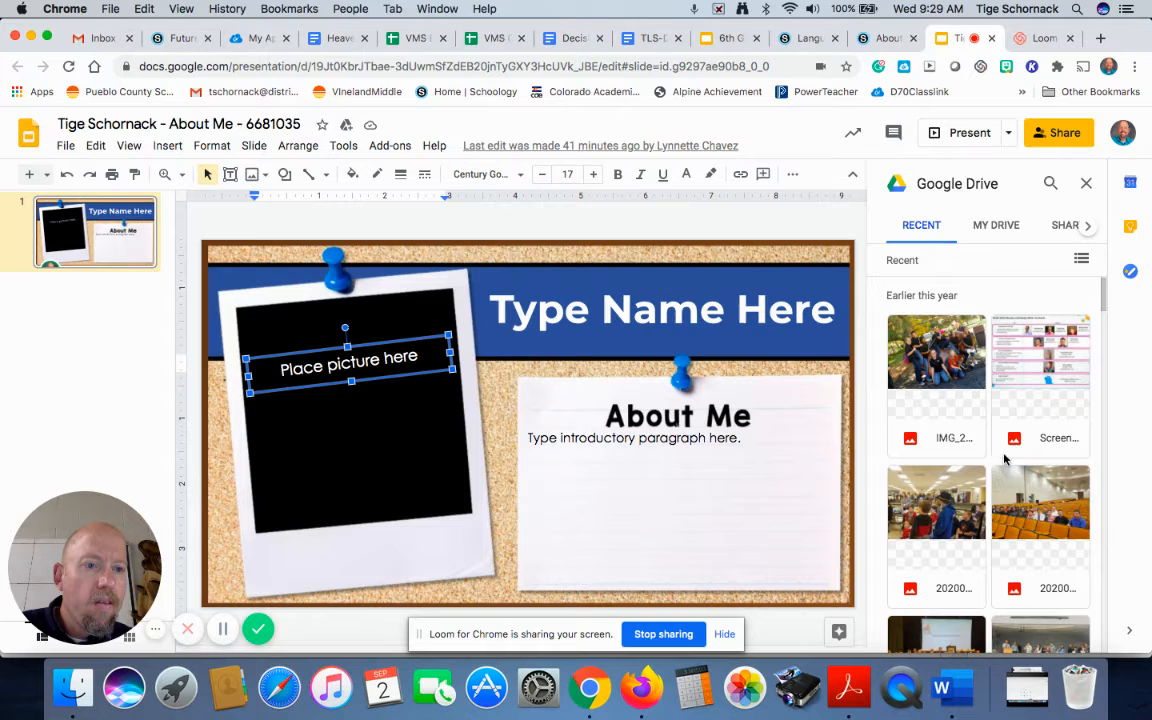
pyautogui.scroll(-3)
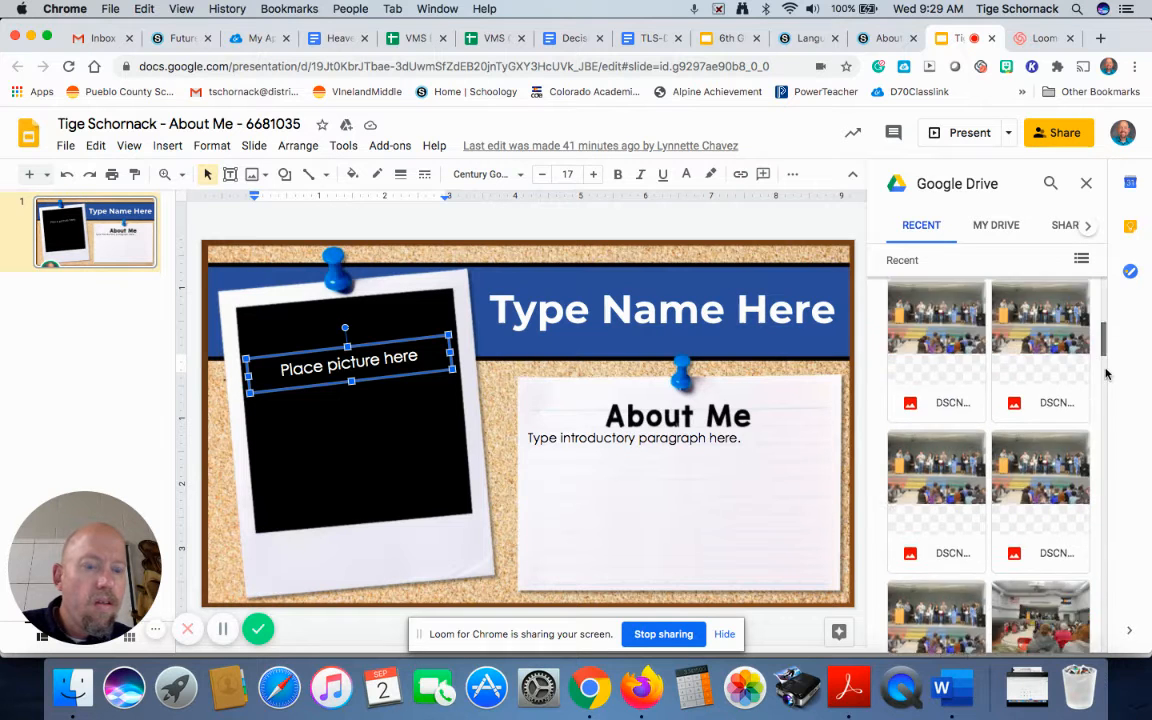
pyautogui.scroll(-3)
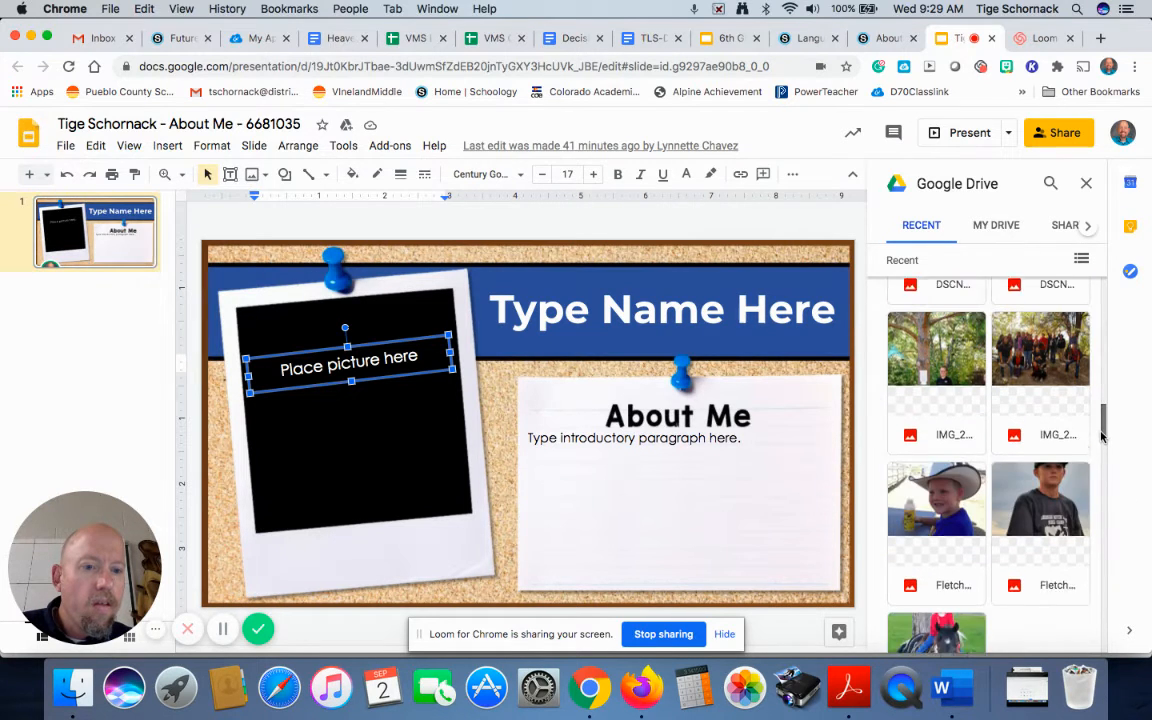
pyautogui.scroll(-3)
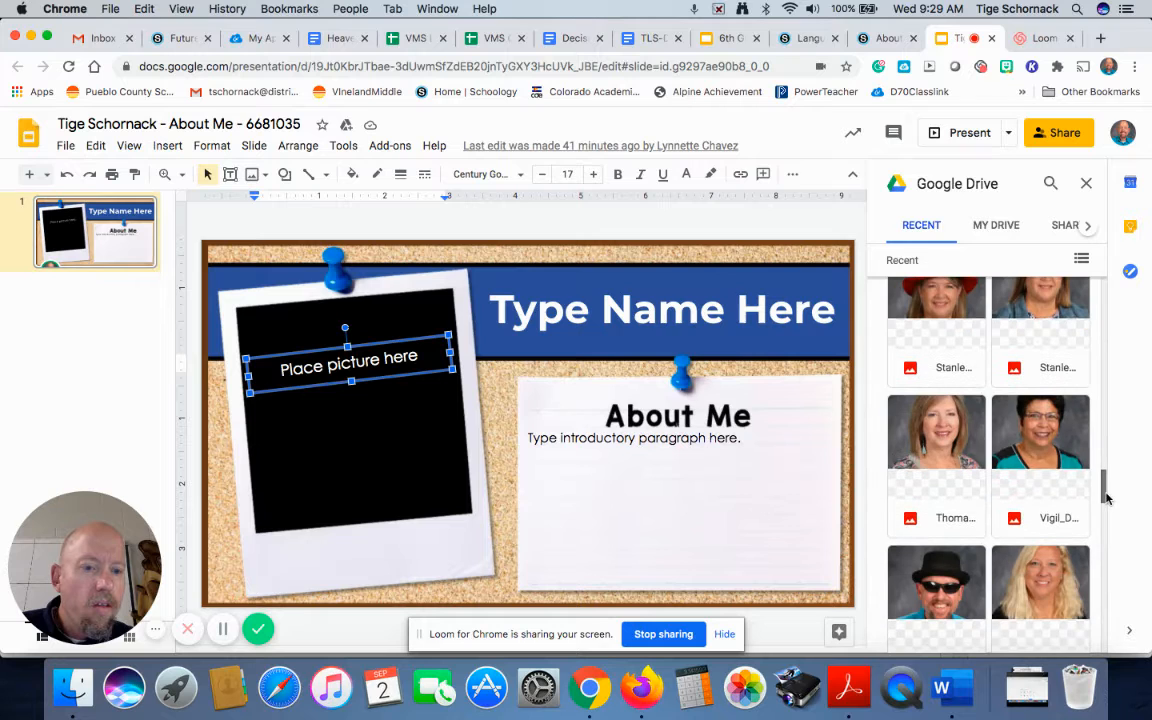
pyautogui.moveTo(938, 598)
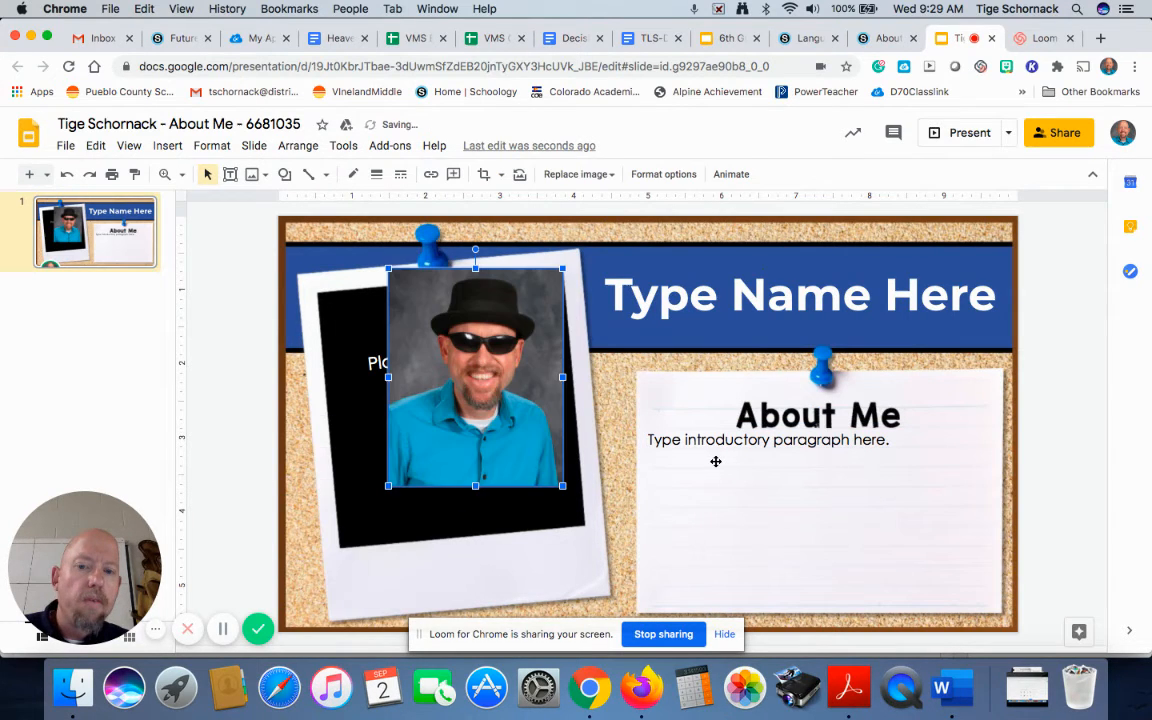
# Step: Replace the placeholder paragraph with 'I am the goof ball of Vinland Middle. (Don't tell anyone.)'
pyautogui.click(767, 440)
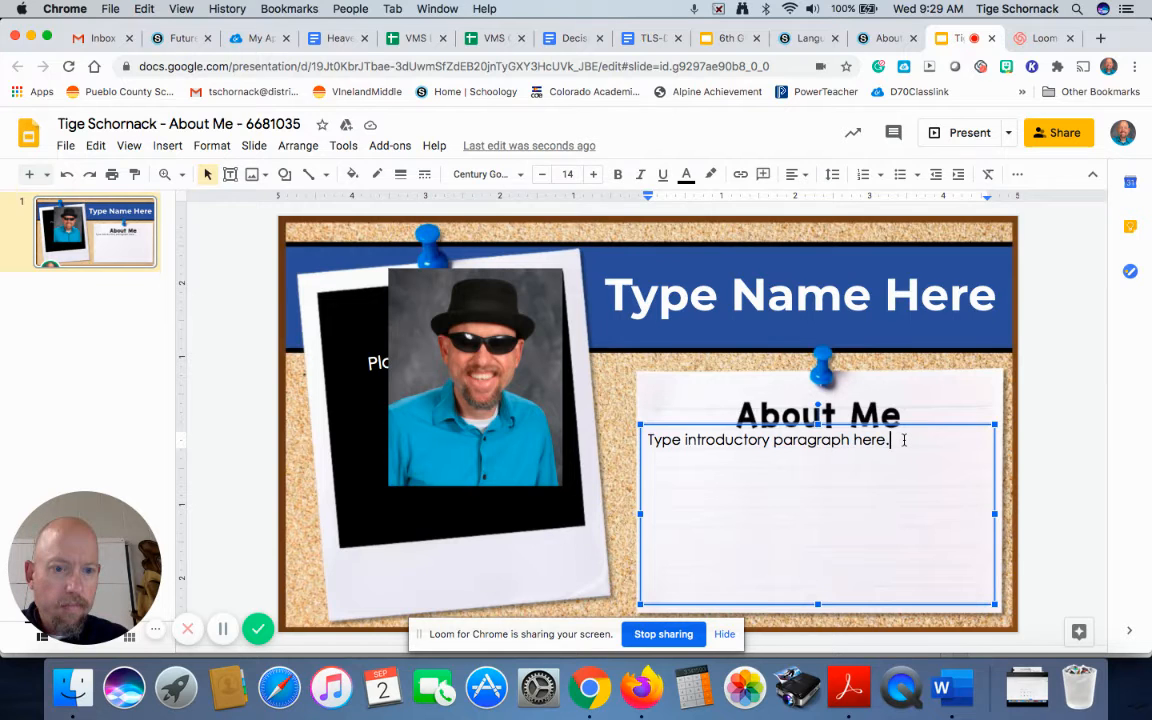
pyautogui.press('Backspace')
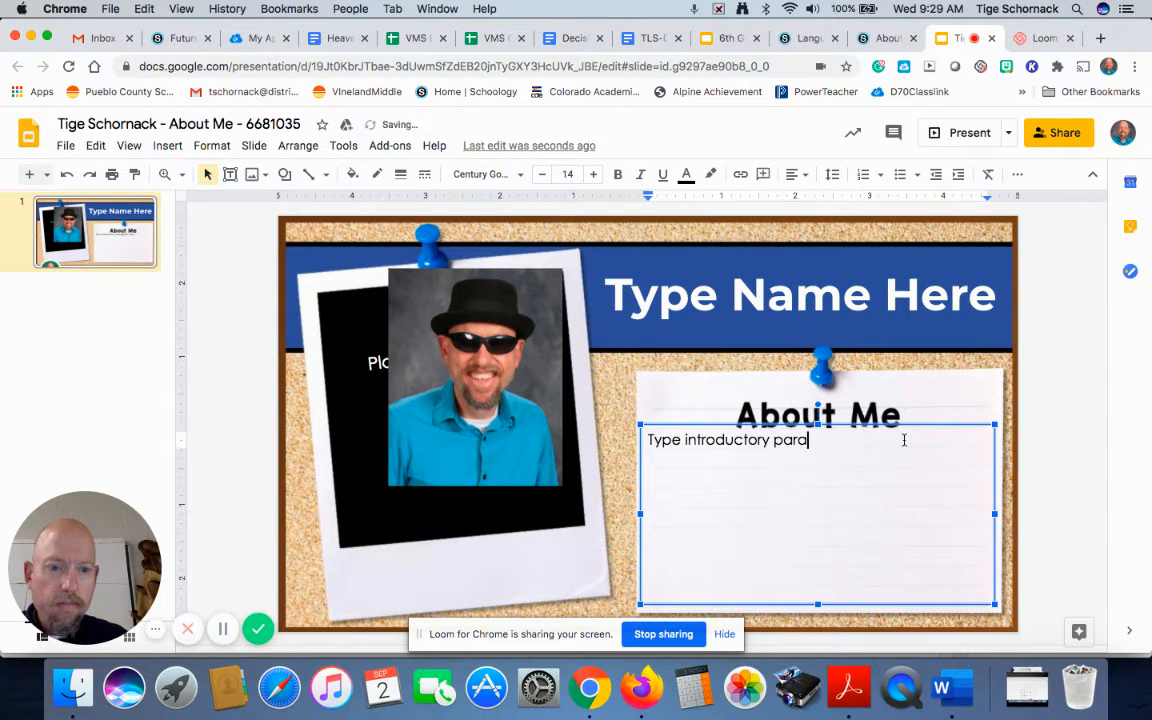
pyautogui.press('Backspace')
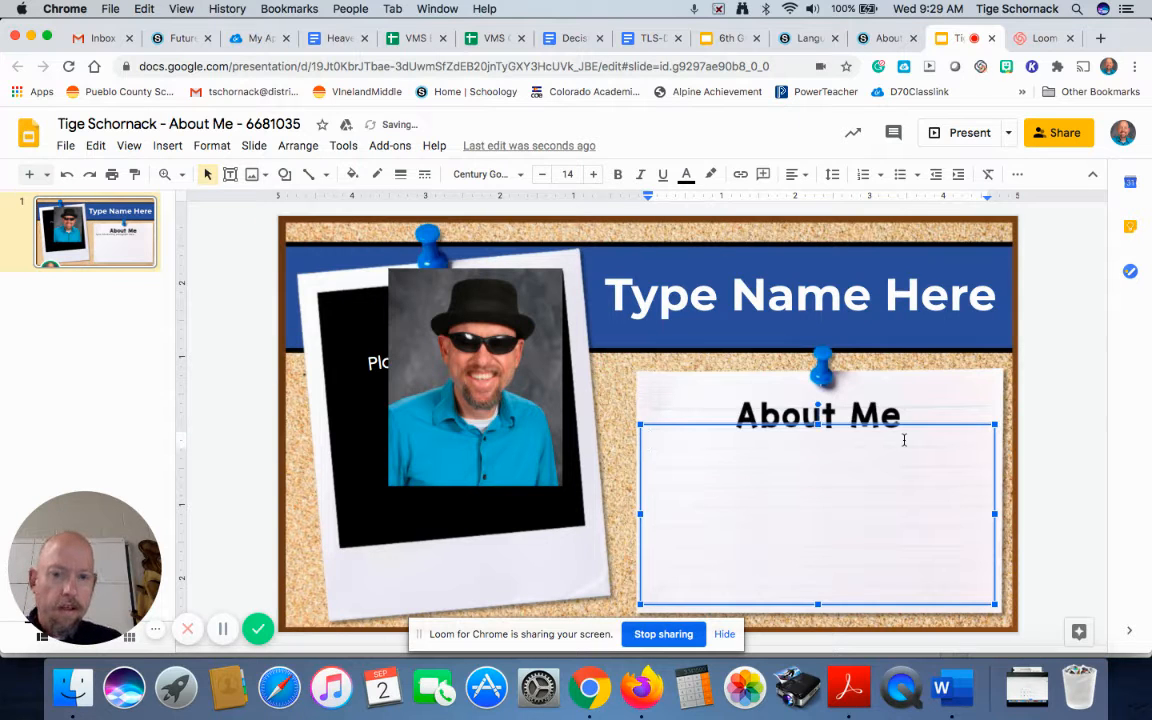
pyautogui.write('I am')
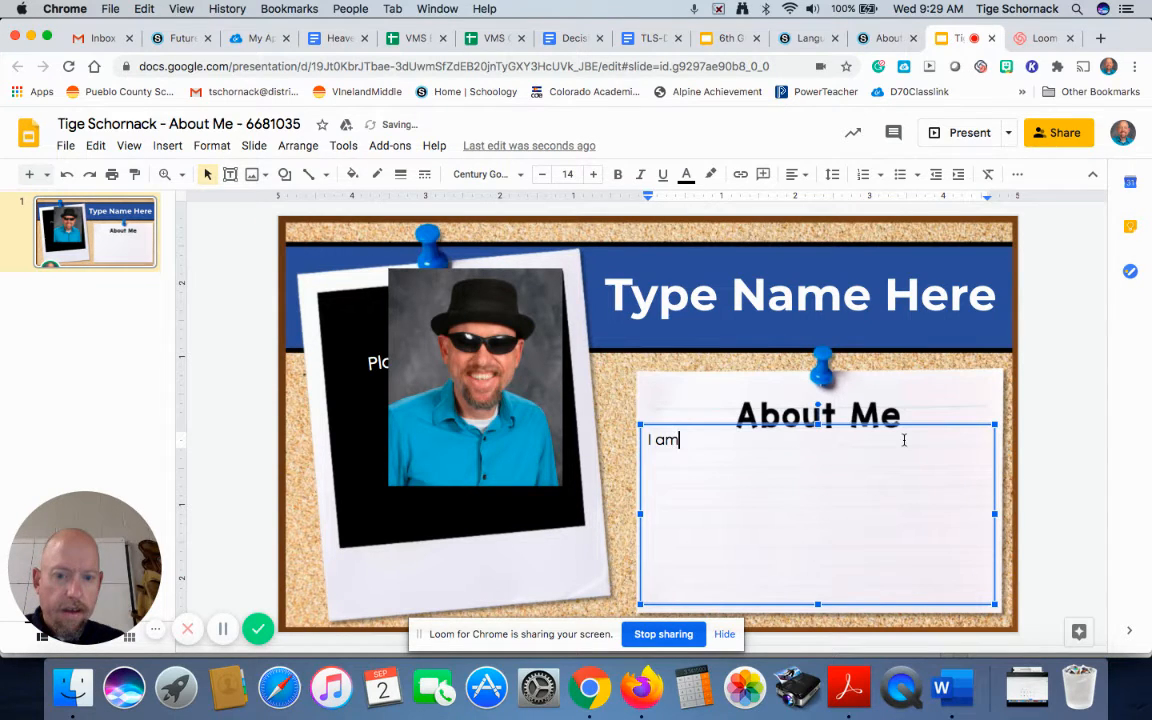
pyautogui.write('the')
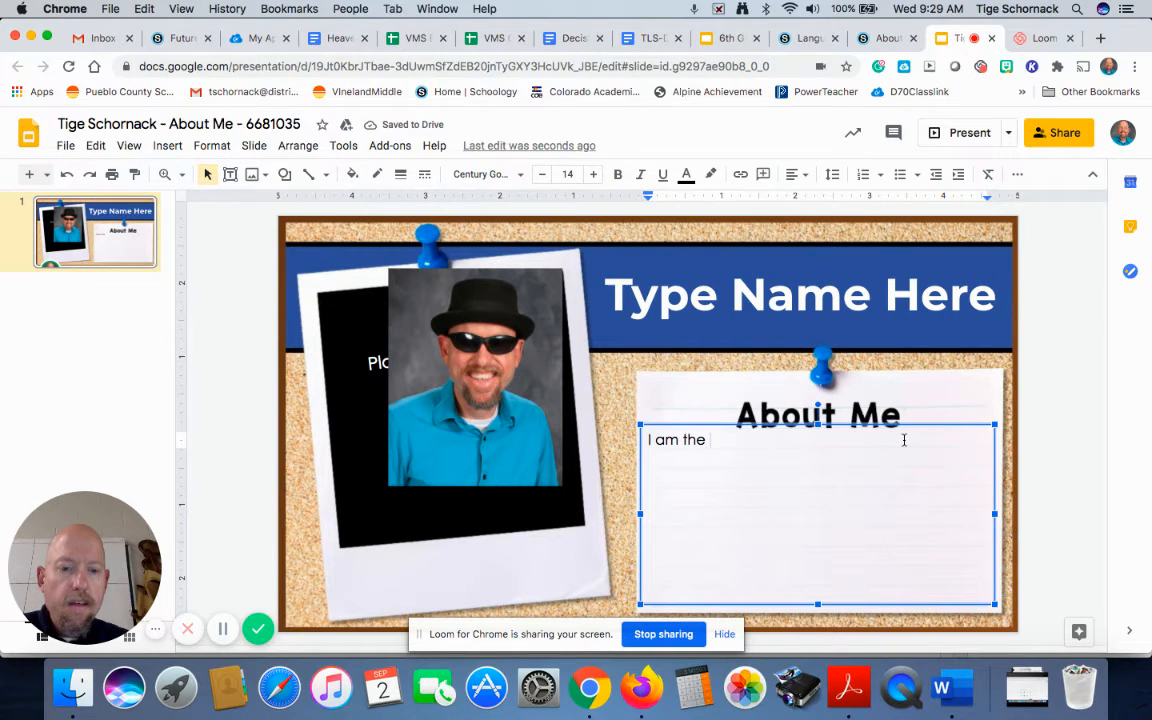
pyautogui.write('g')
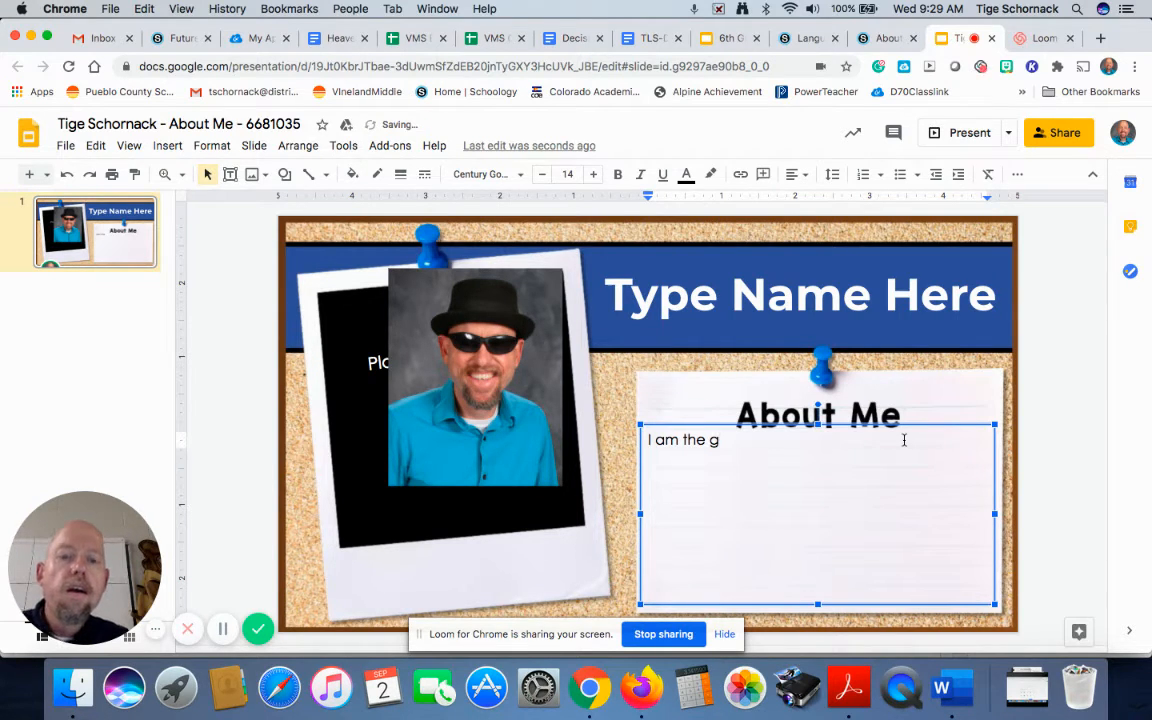
pyautogui.write('oof ball')
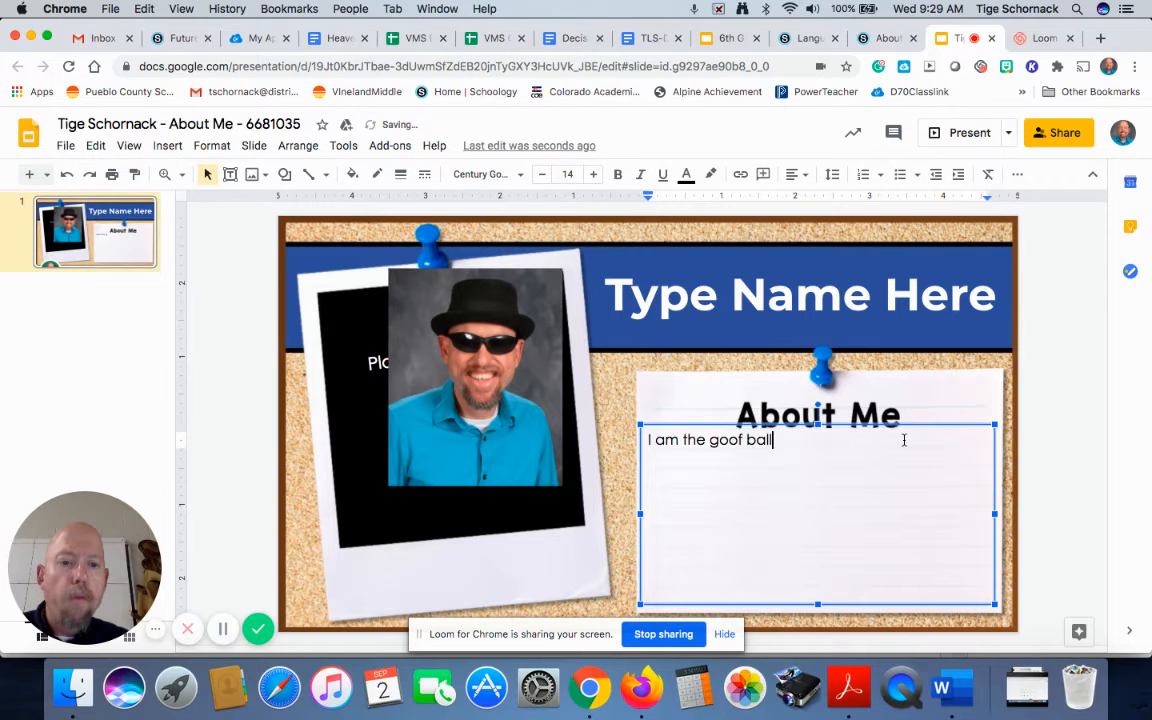
pyautogui.write('of')
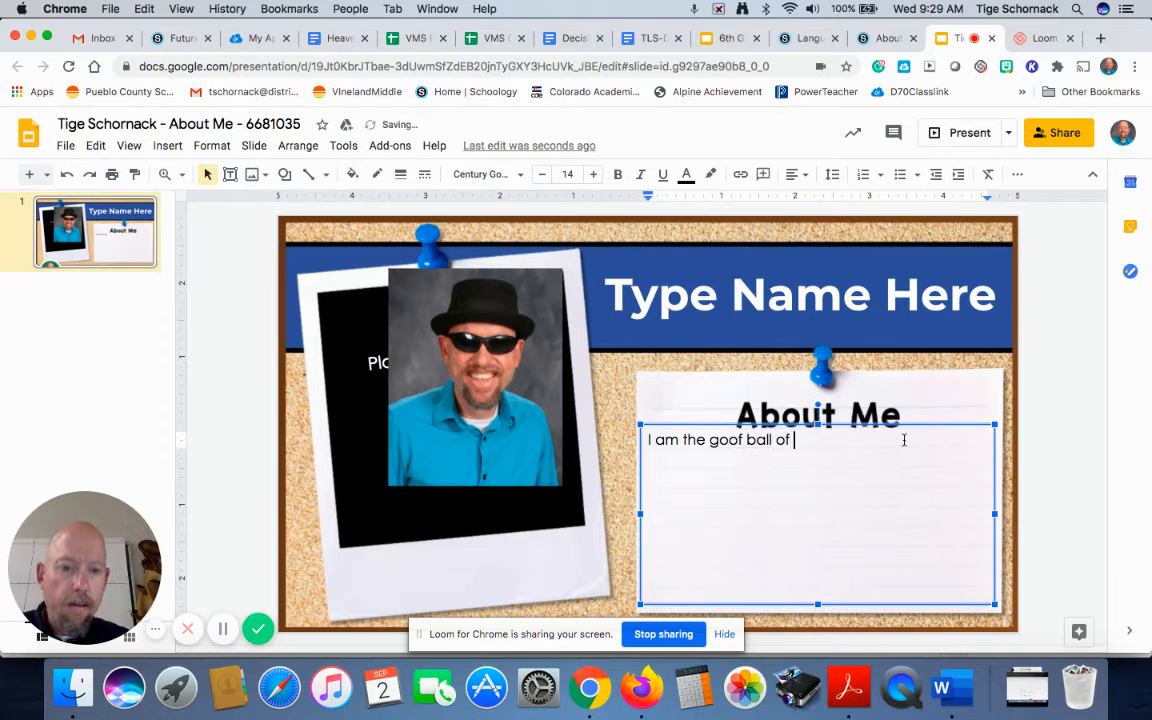
pyautogui.write('Vinland Mid')
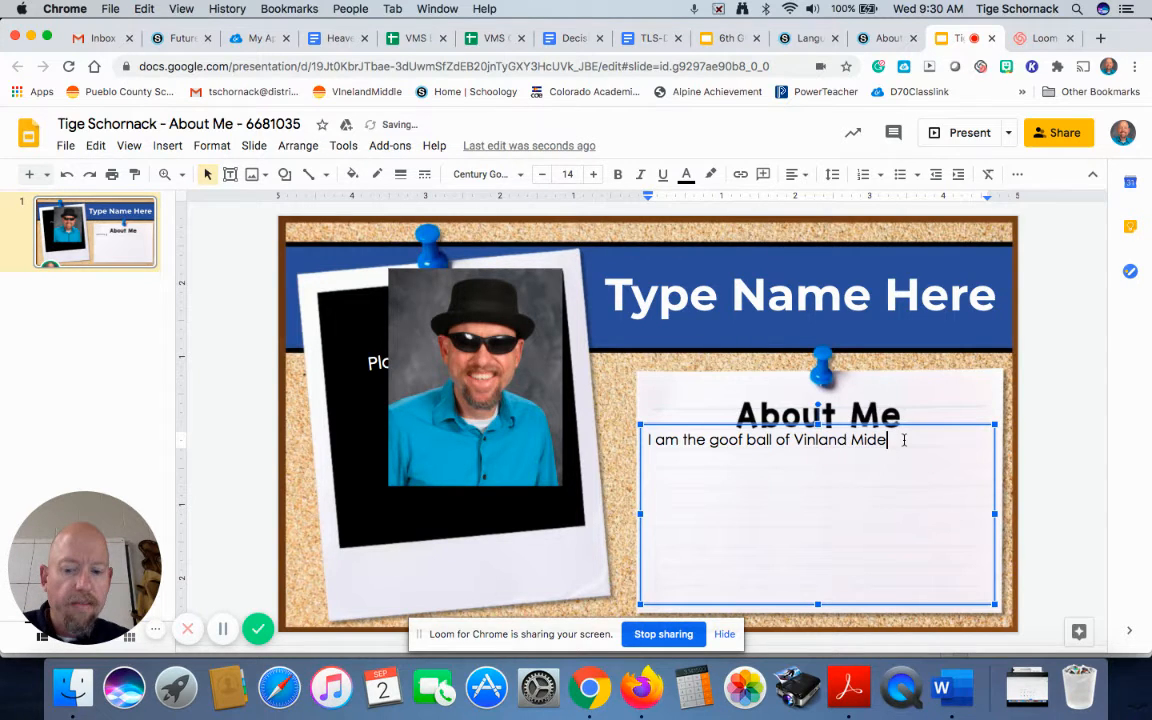
pyautogui.write('dle. (Don')
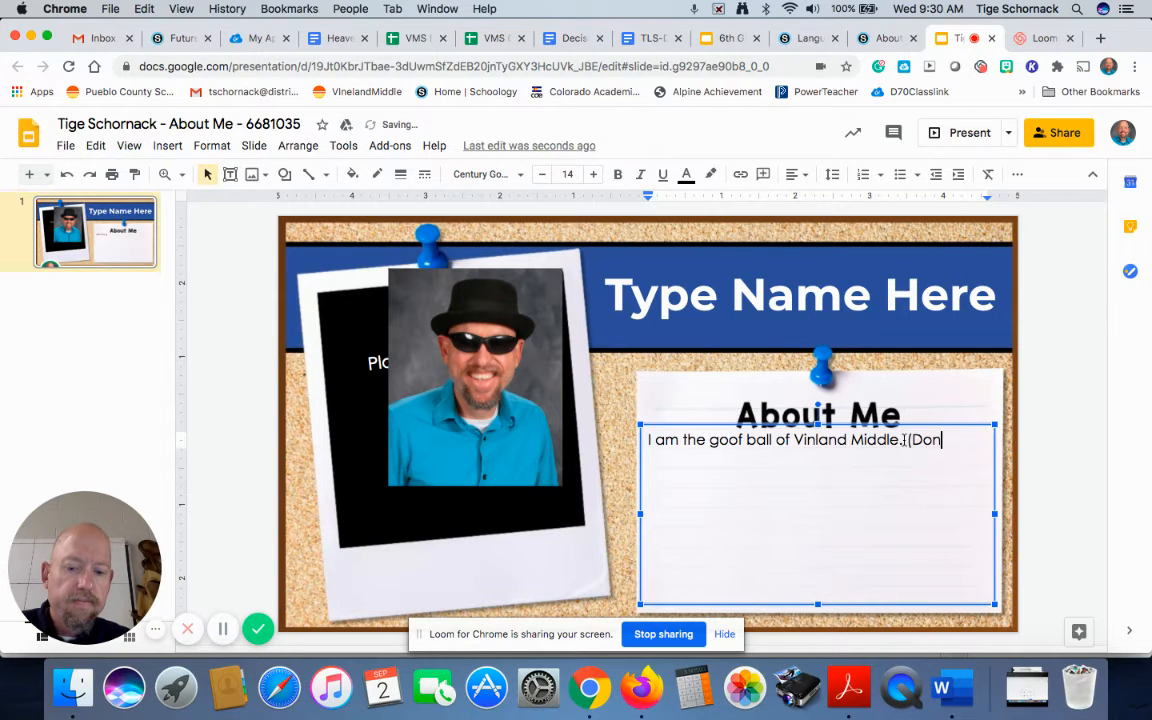
pyautogui.write('t')
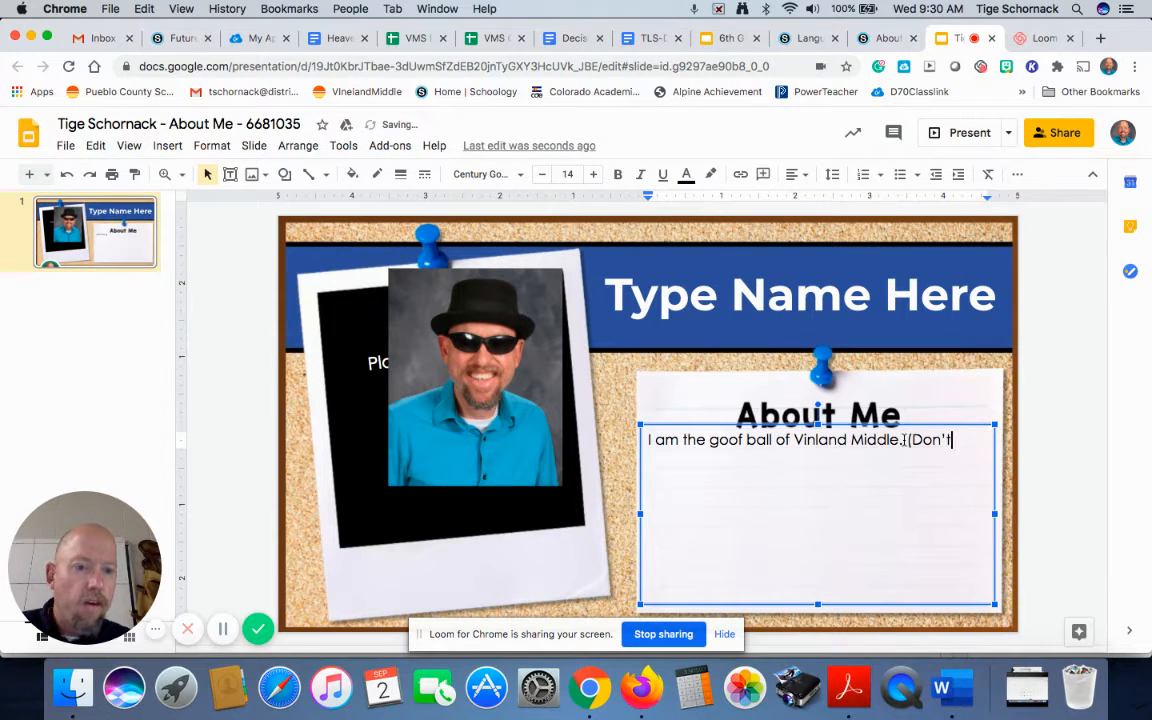
pyautogui.write('tell an')
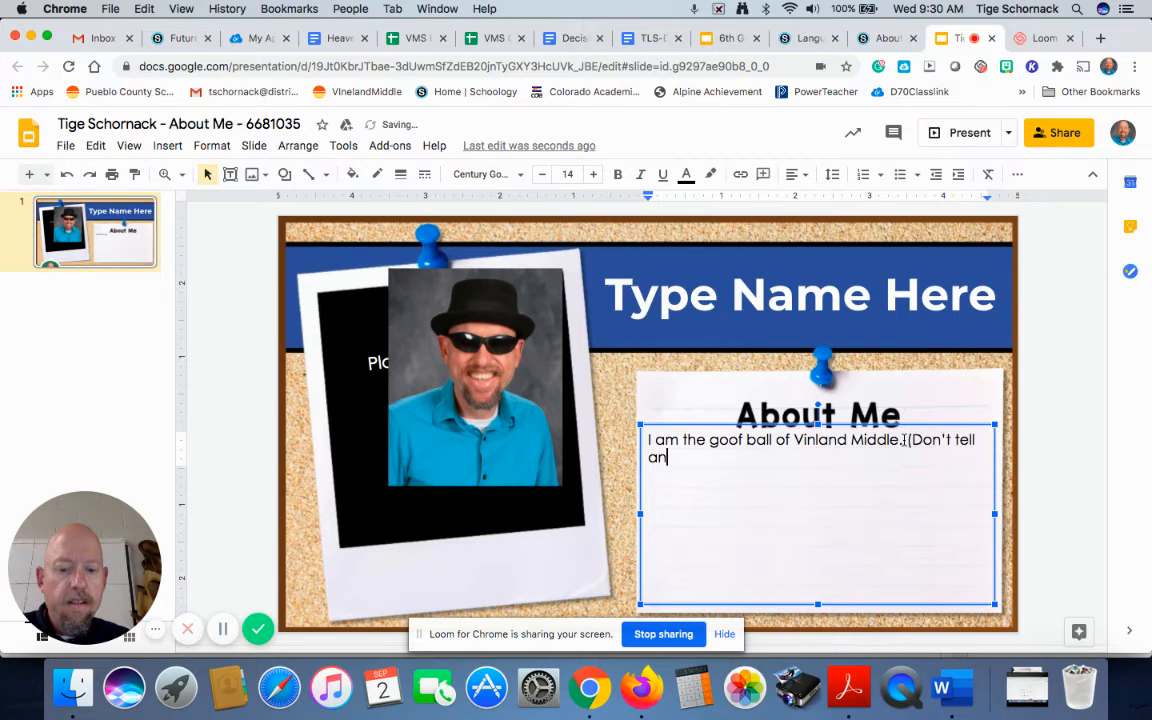
pyautogui.write('yone.)')
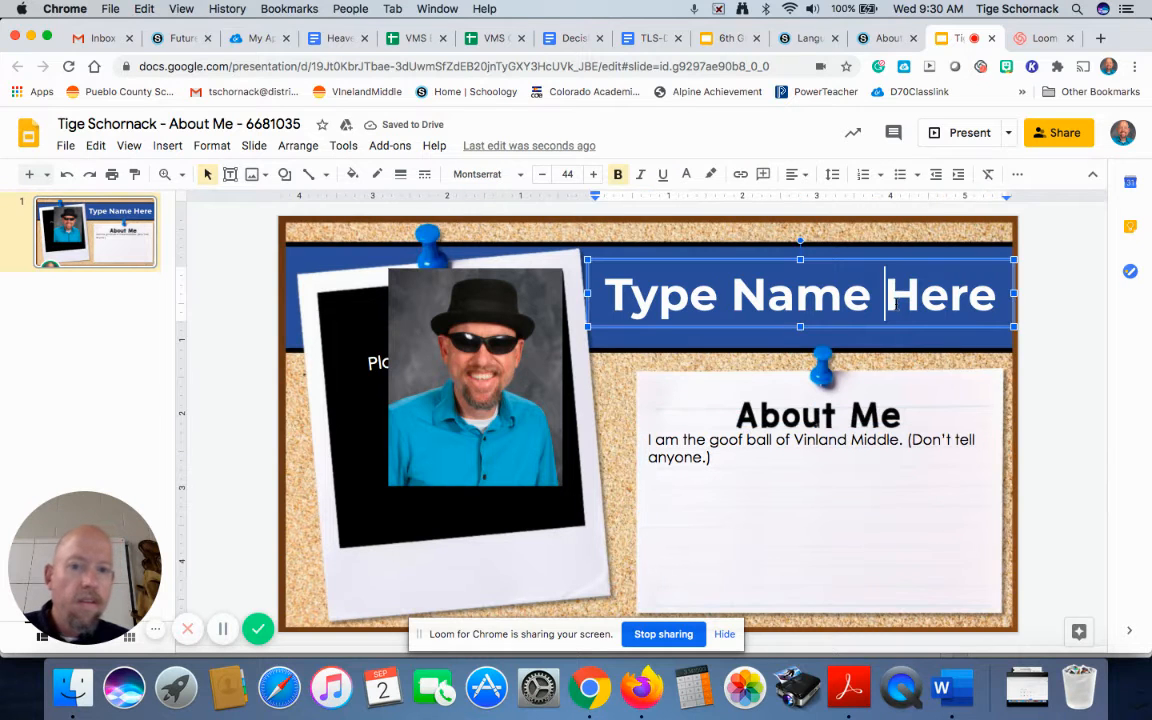
pyautogui.write('Tige')
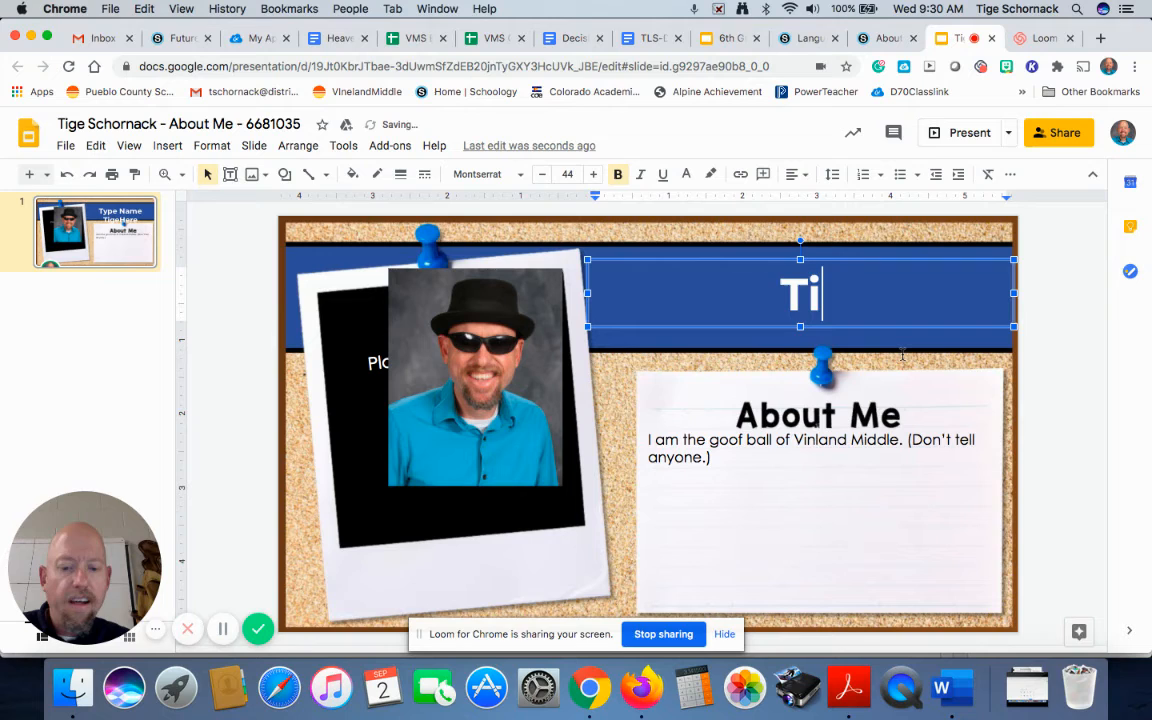
pyautogui.write('ge')
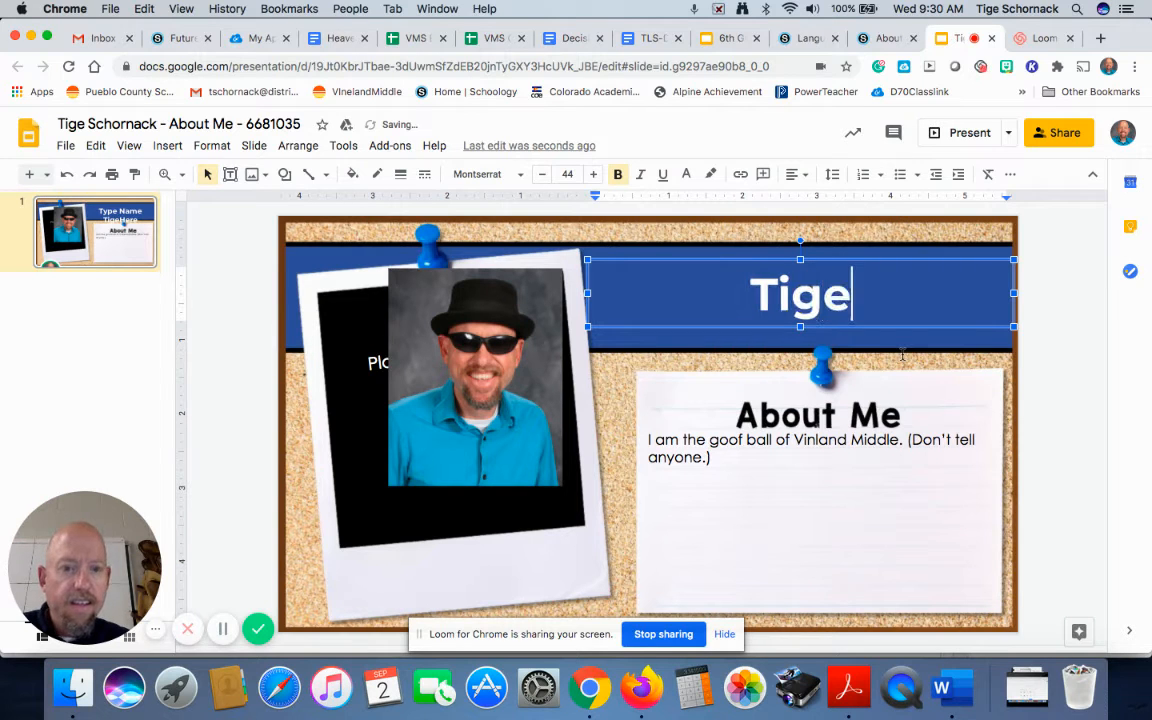
pyautogui.write('Schornack')
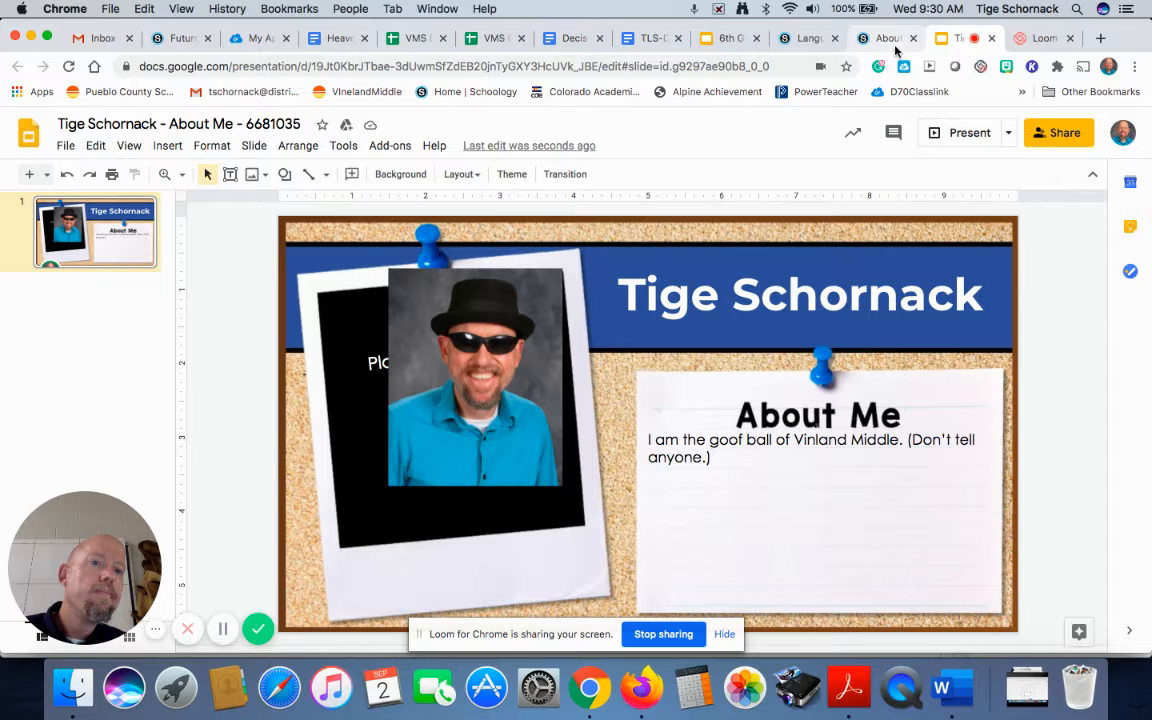
pyautogui.moveTo(887, 38)
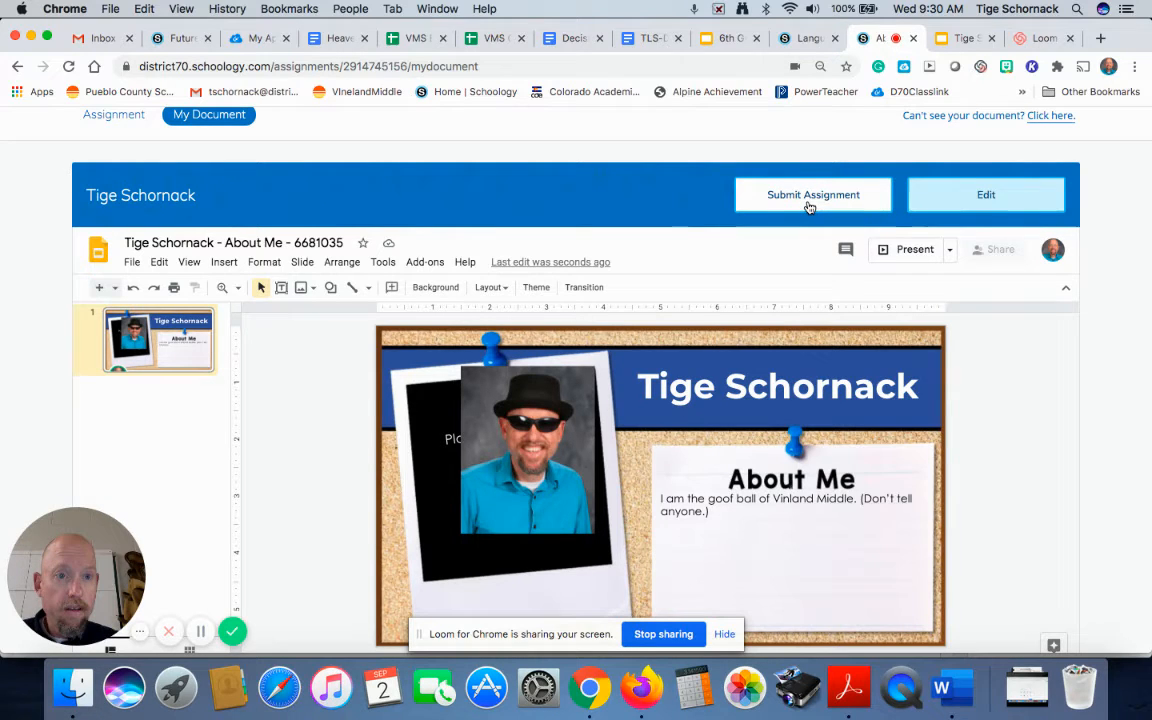
# Step: View the finished slide on the assignment's My Document page
pyautogui.click(985, 194)
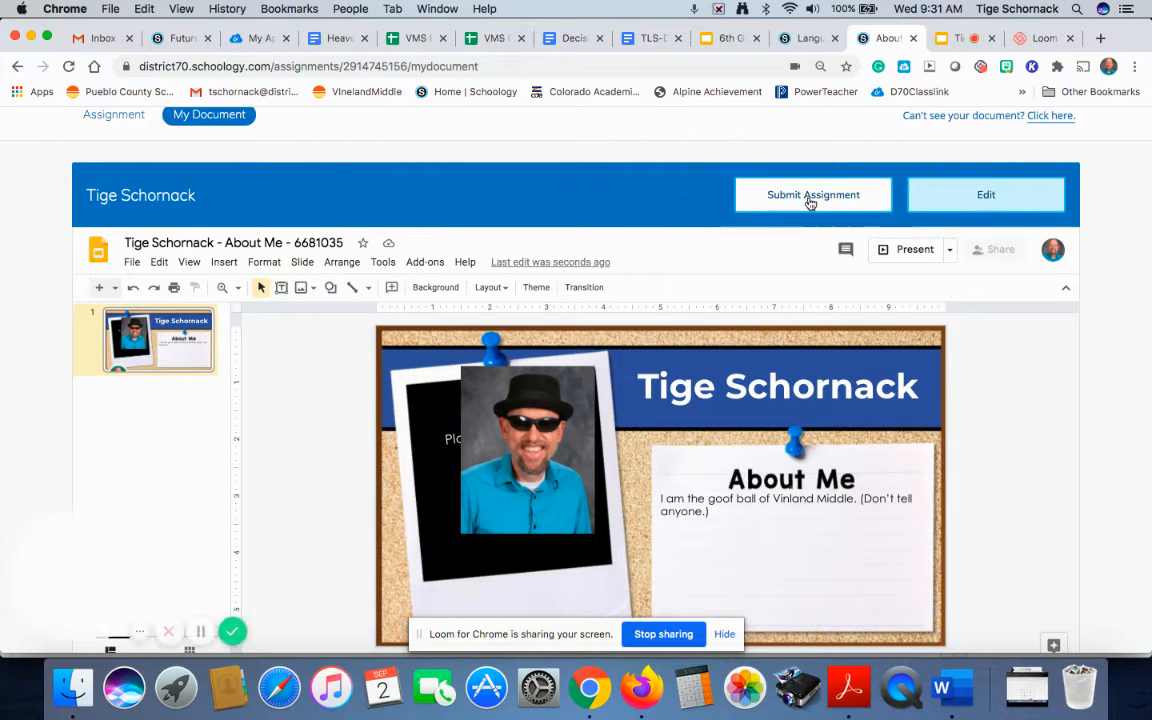
# Step: Submit the About Me assignment, confirm with 'Yes, submit', and dismiss with Done
pyautogui.click(812, 194)
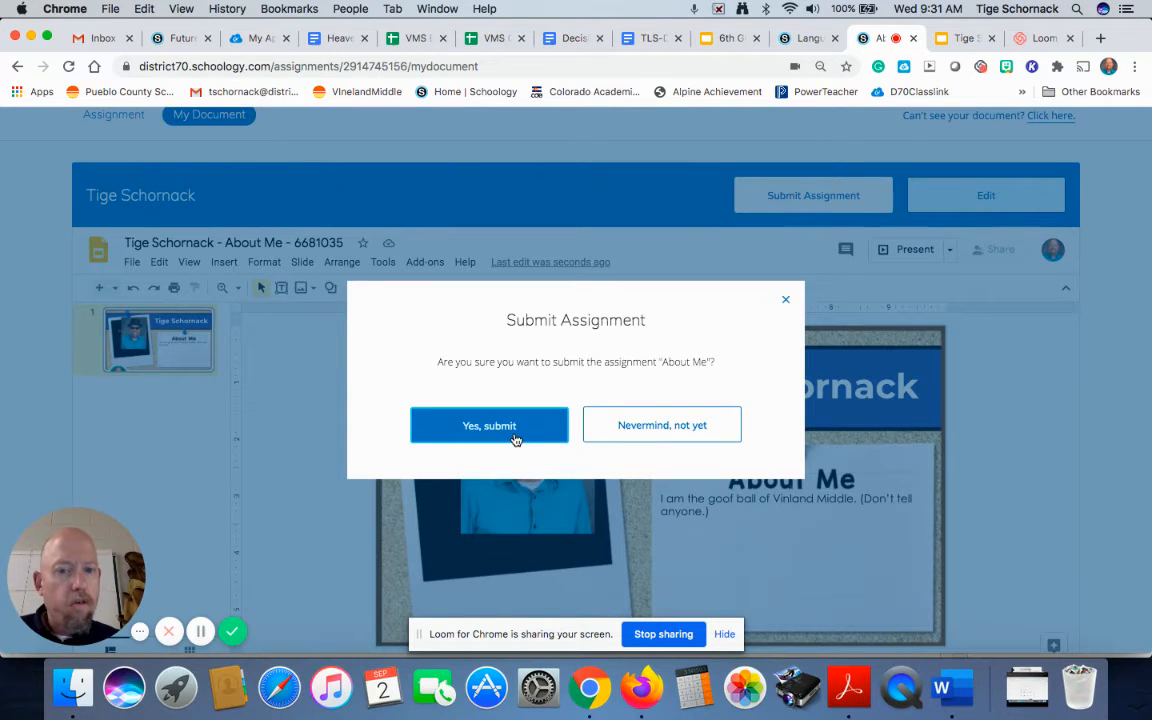
pyautogui.moveTo(662, 425)
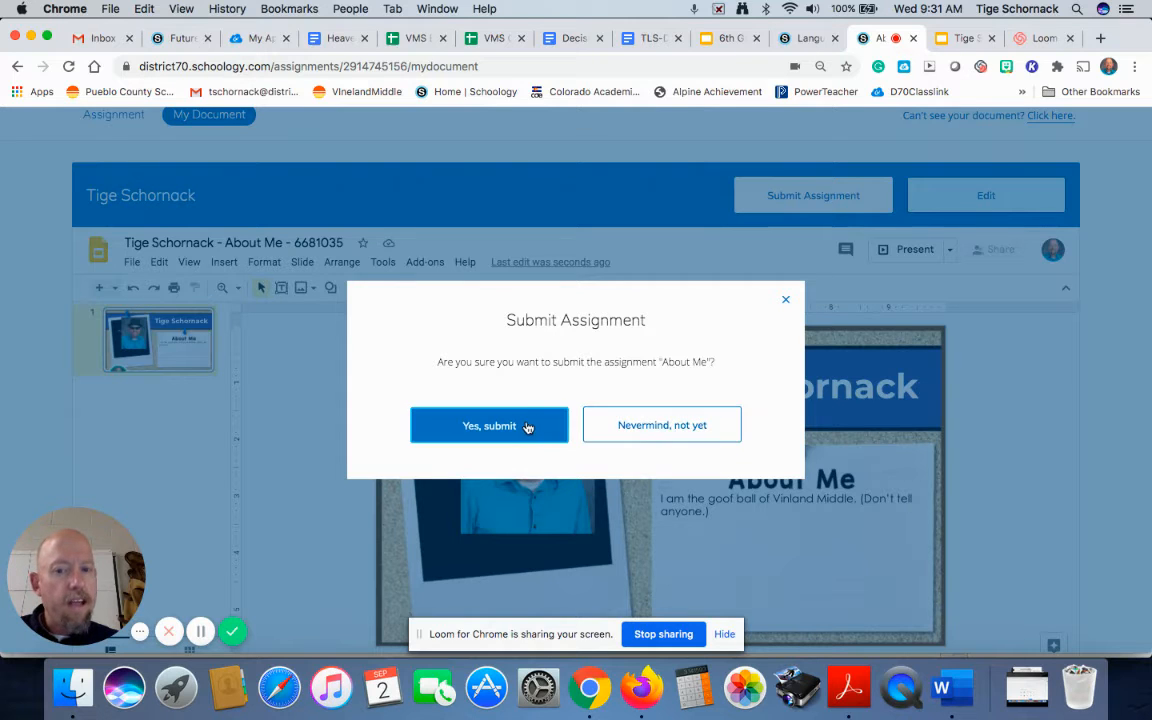
pyautogui.click(489, 425)
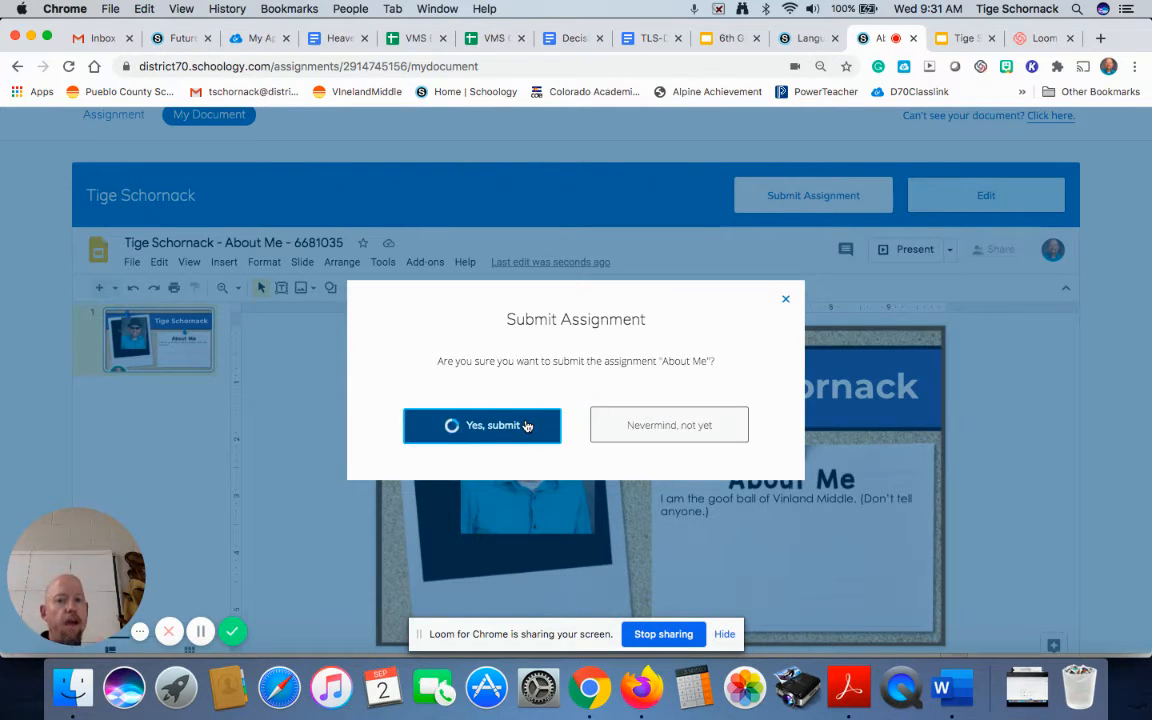
pyautogui.click(482, 425)
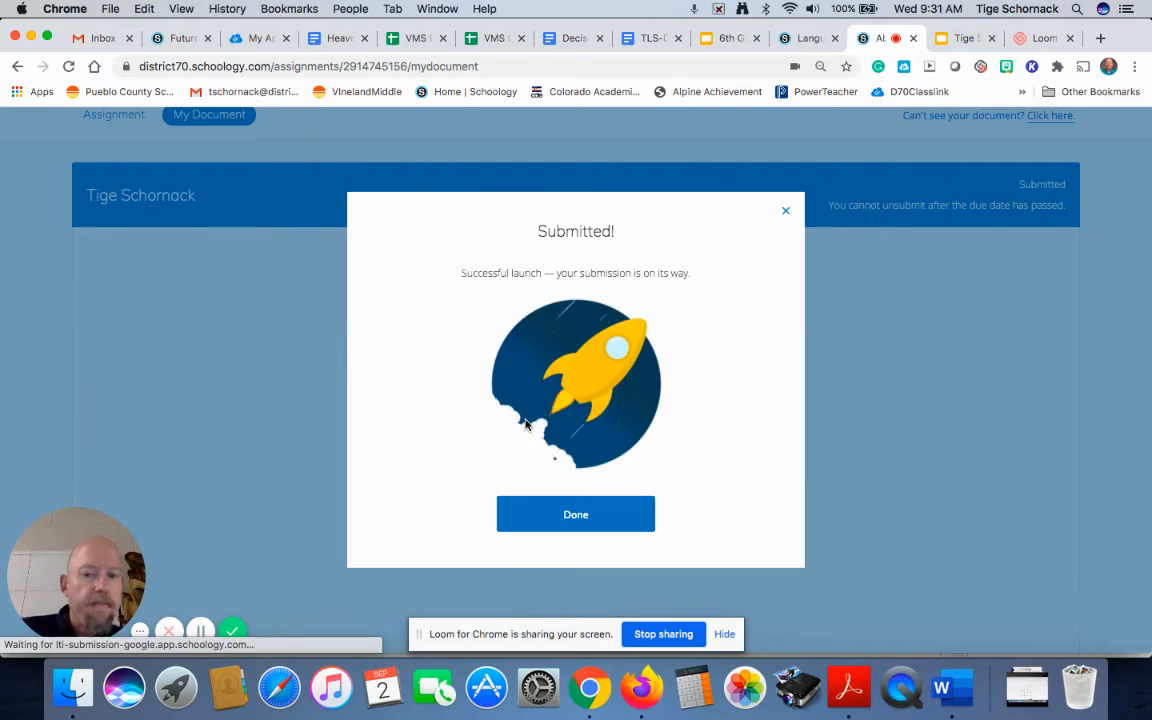
pyautogui.click(575, 514)
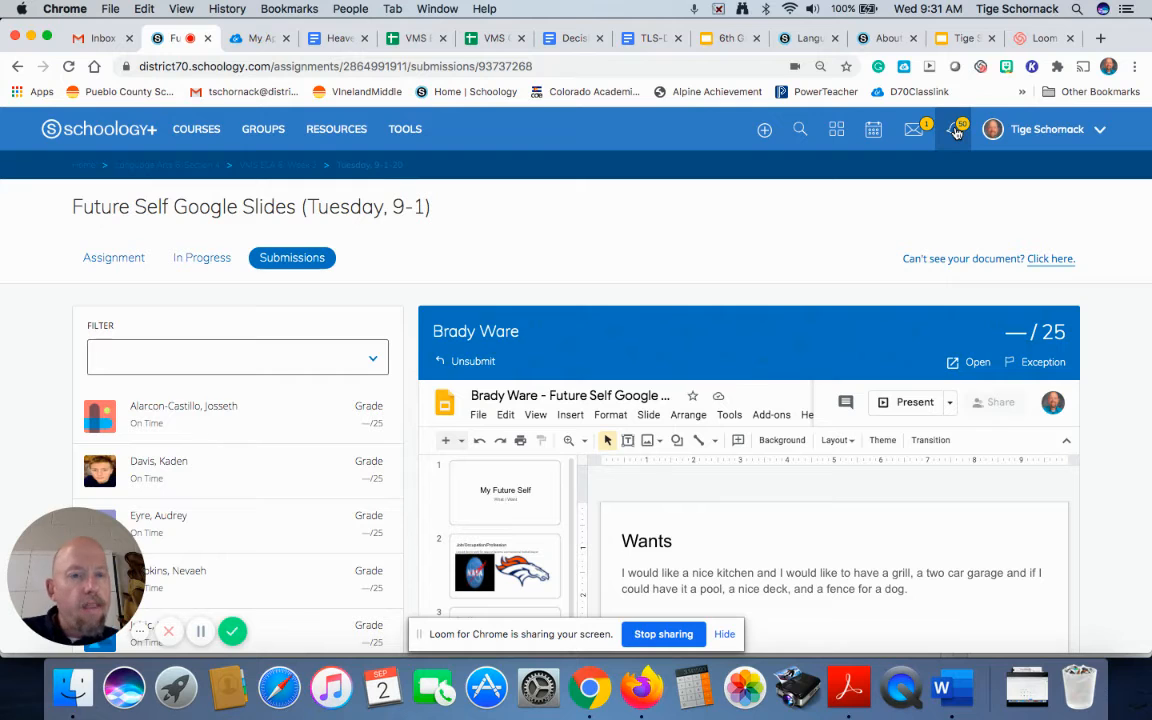
# Step: Switch to the About Me Google Slides tab showing the access-expired notice
pyautogui.click(963, 38)
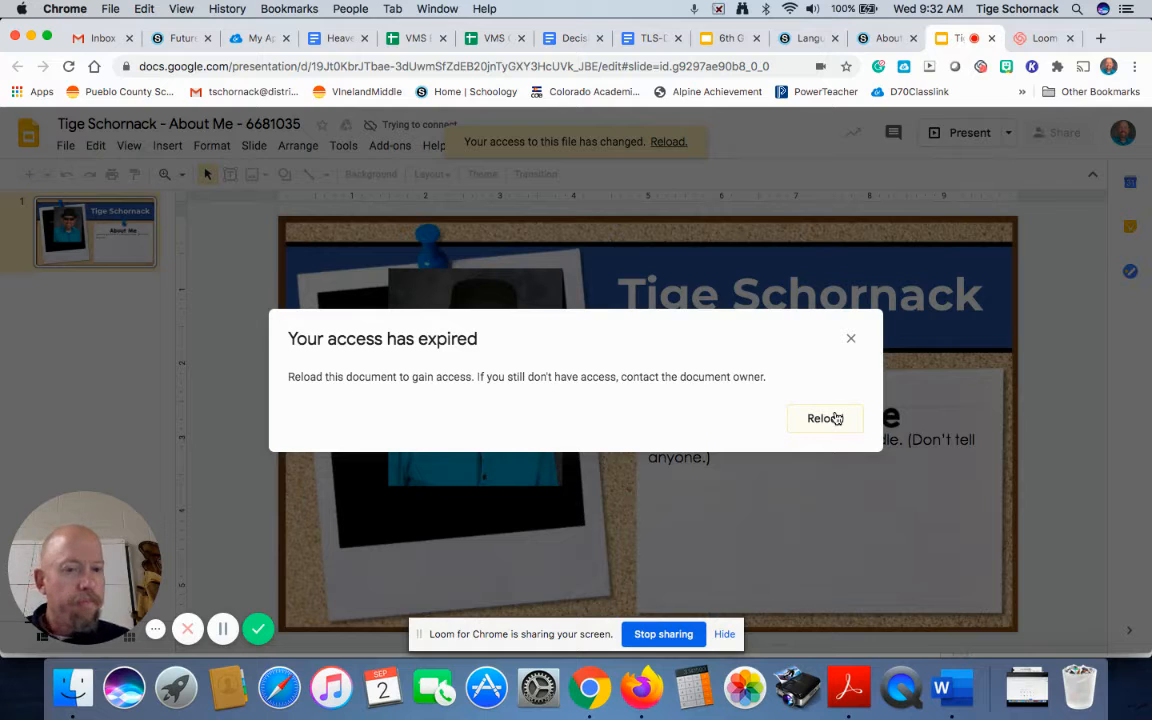
# Step: Reload the presentation from the 'Your access has expired' dialog
pyautogui.click(824, 418)
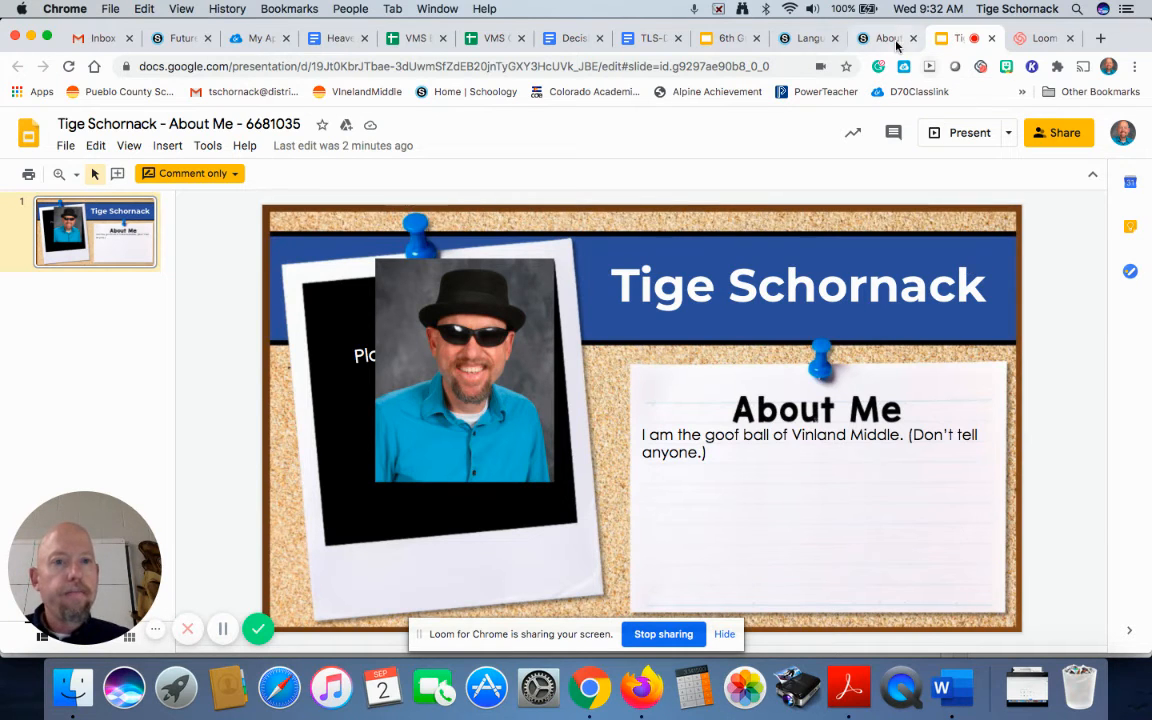
# Step: View the submitted About Me document on the Schoology assignment page, now locked as Submitted
pyautogui.click(884, 38)
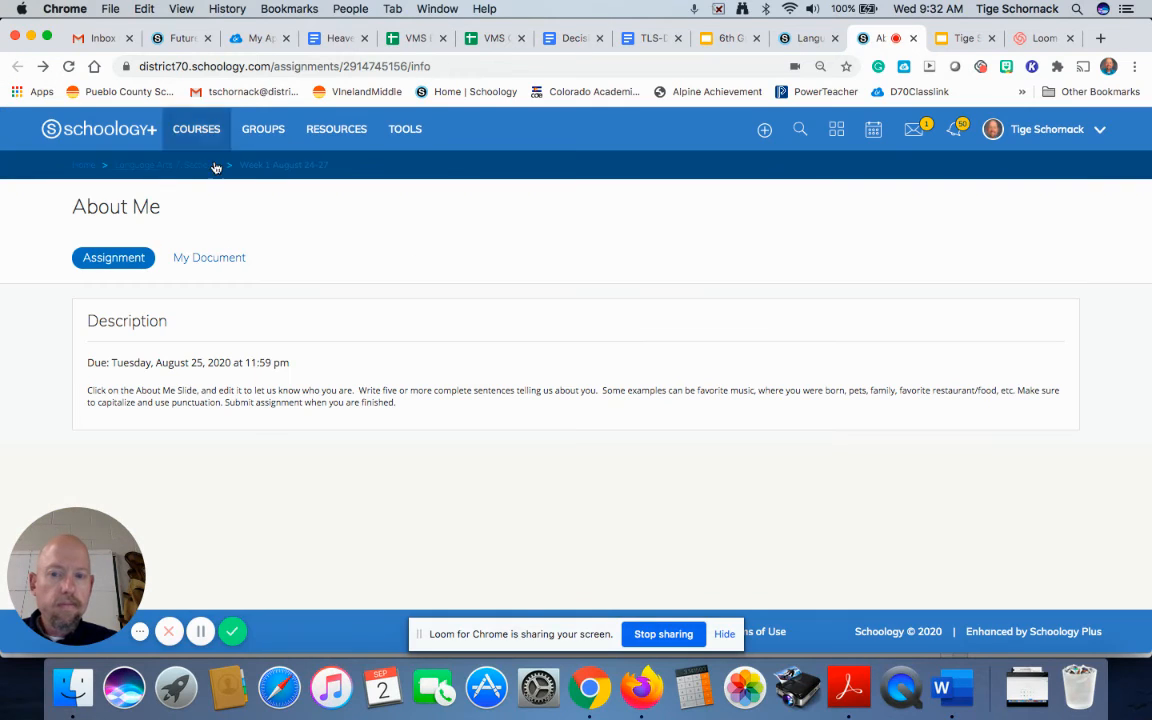
pyautogui.click(209, 257)
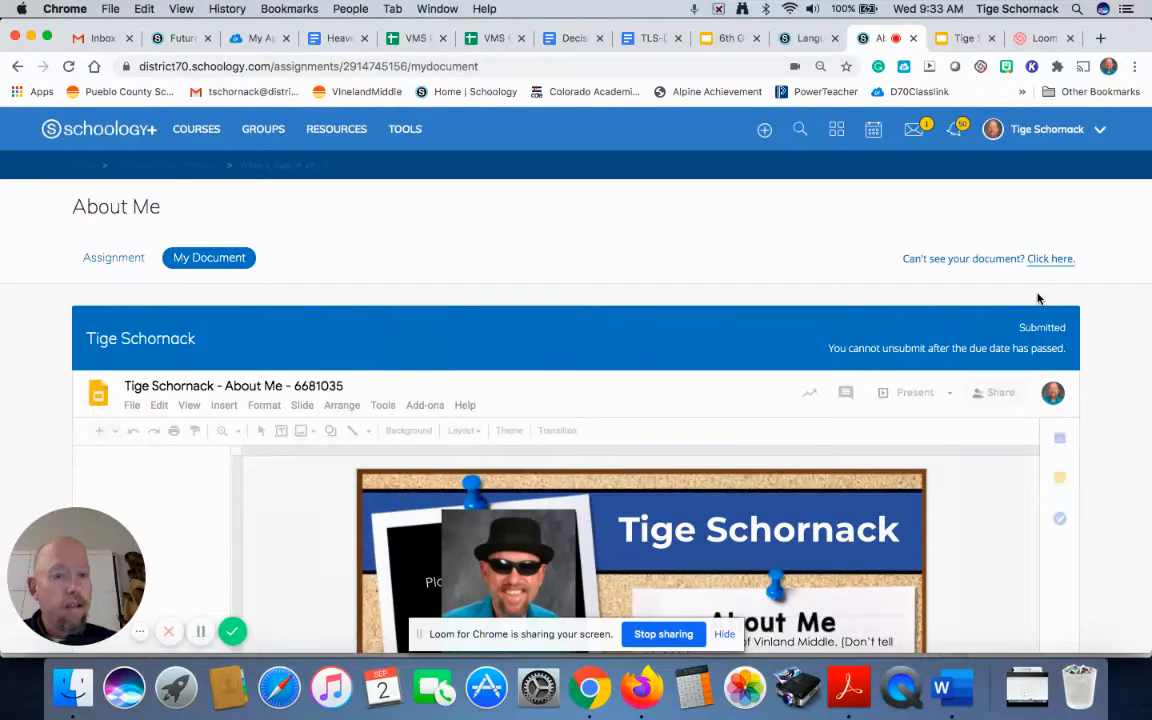
pyautogui.moveTo(970, 313)
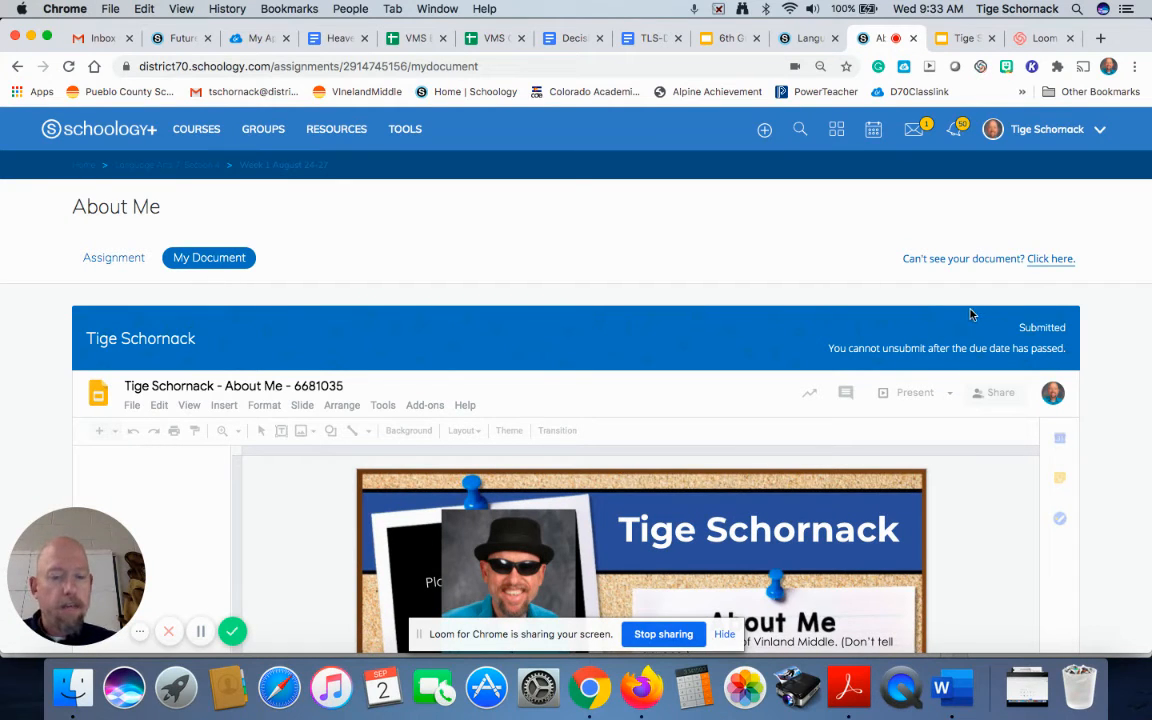